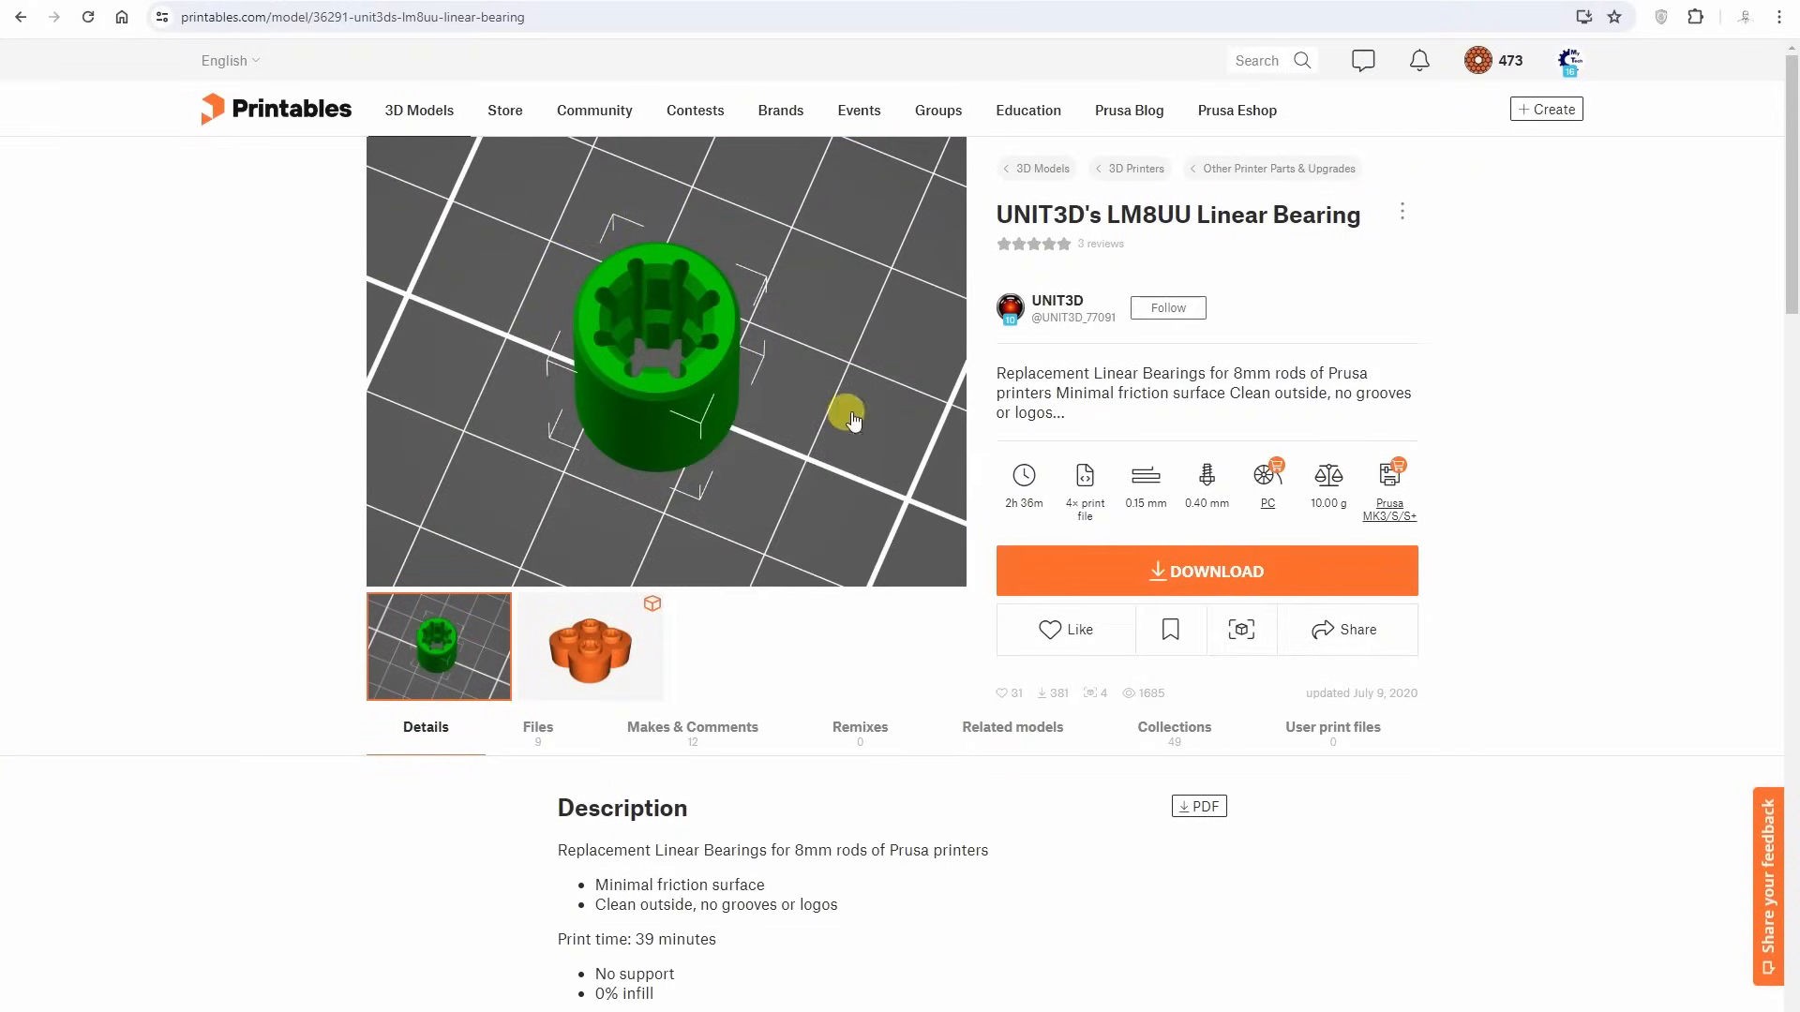
Step: Scroll Sheet1 down to the layer adhesion chart and the glass and stainless-steel friction tables
click(538, 727)
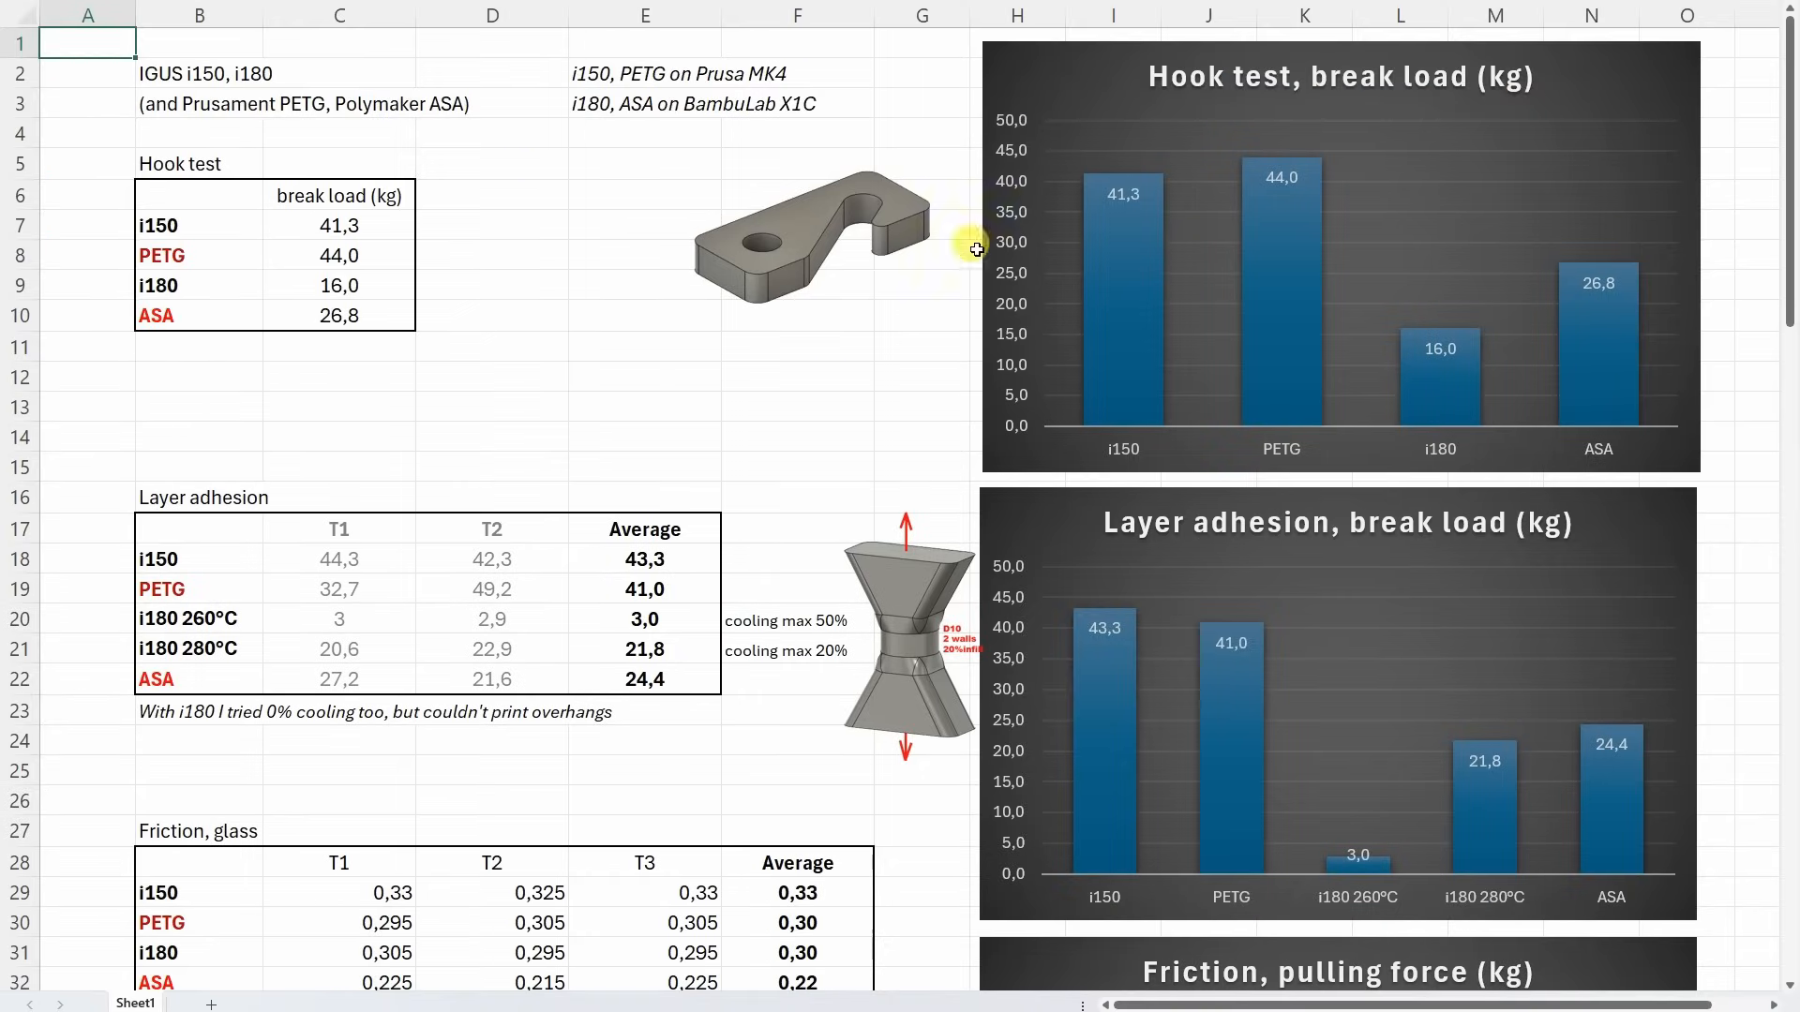
mouse_move(1123, 216)
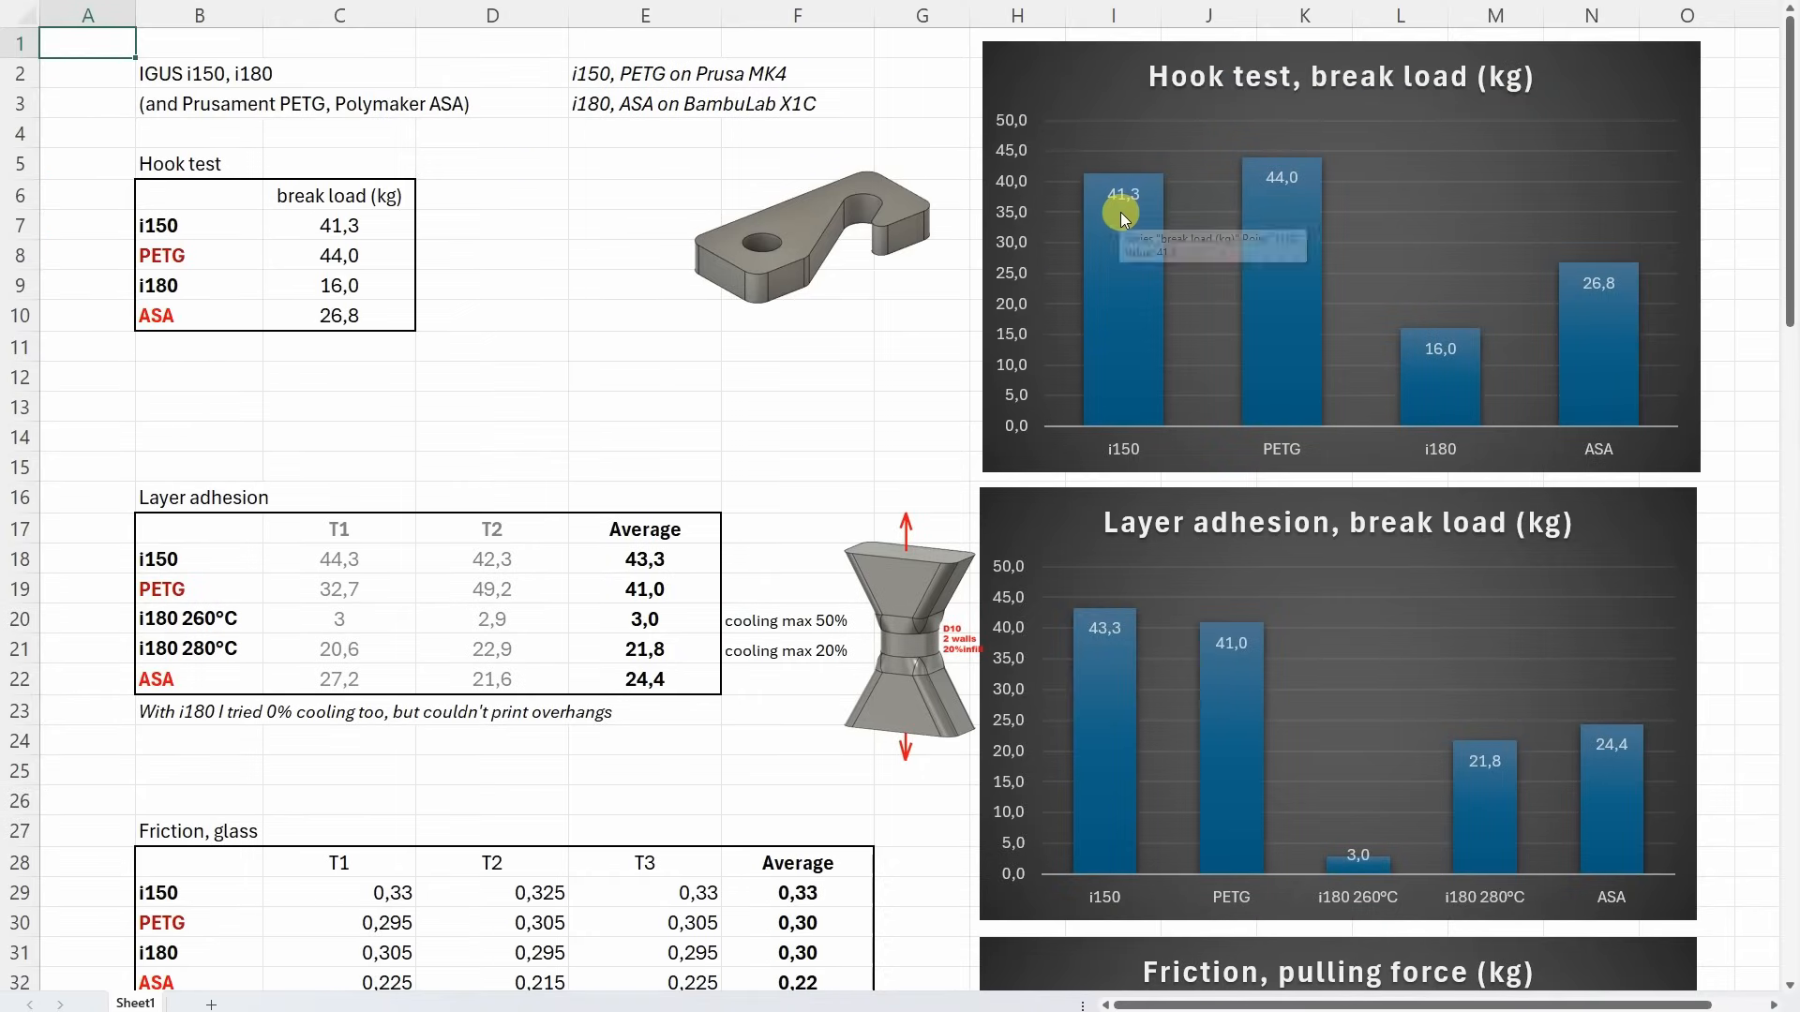
mouse_move(1330, 223)
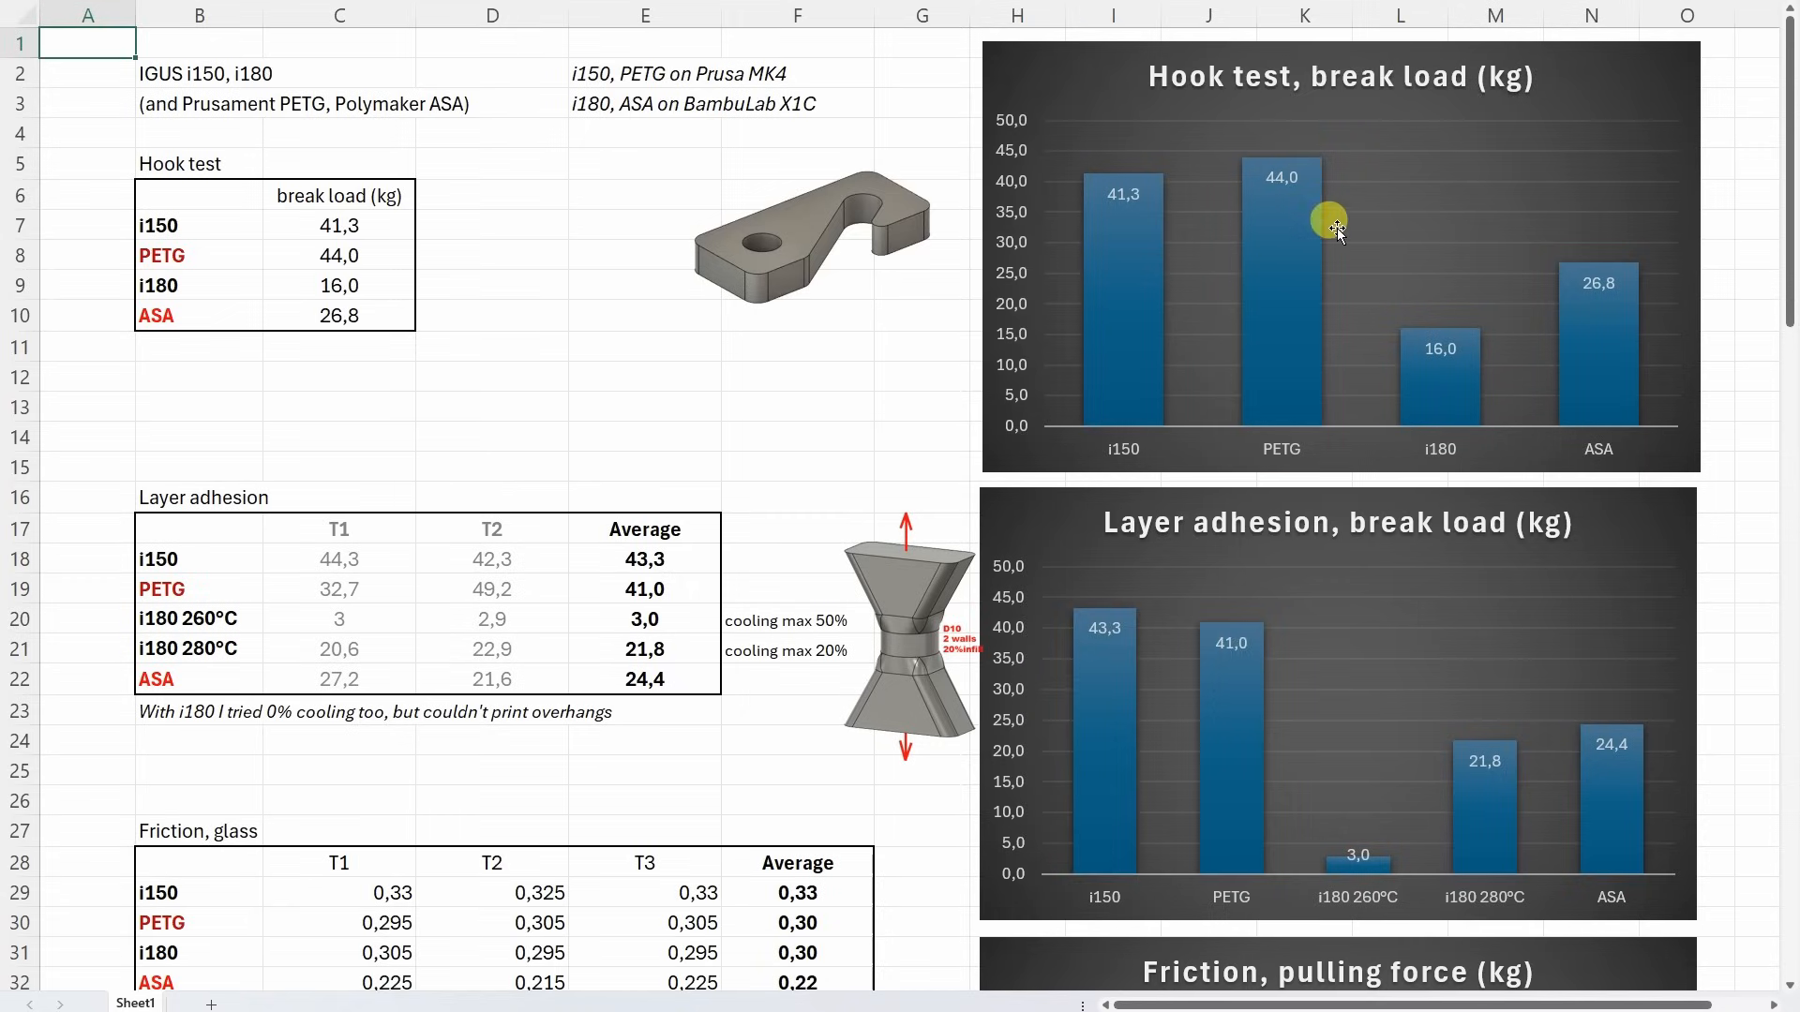
mouse_move(1492, 315)
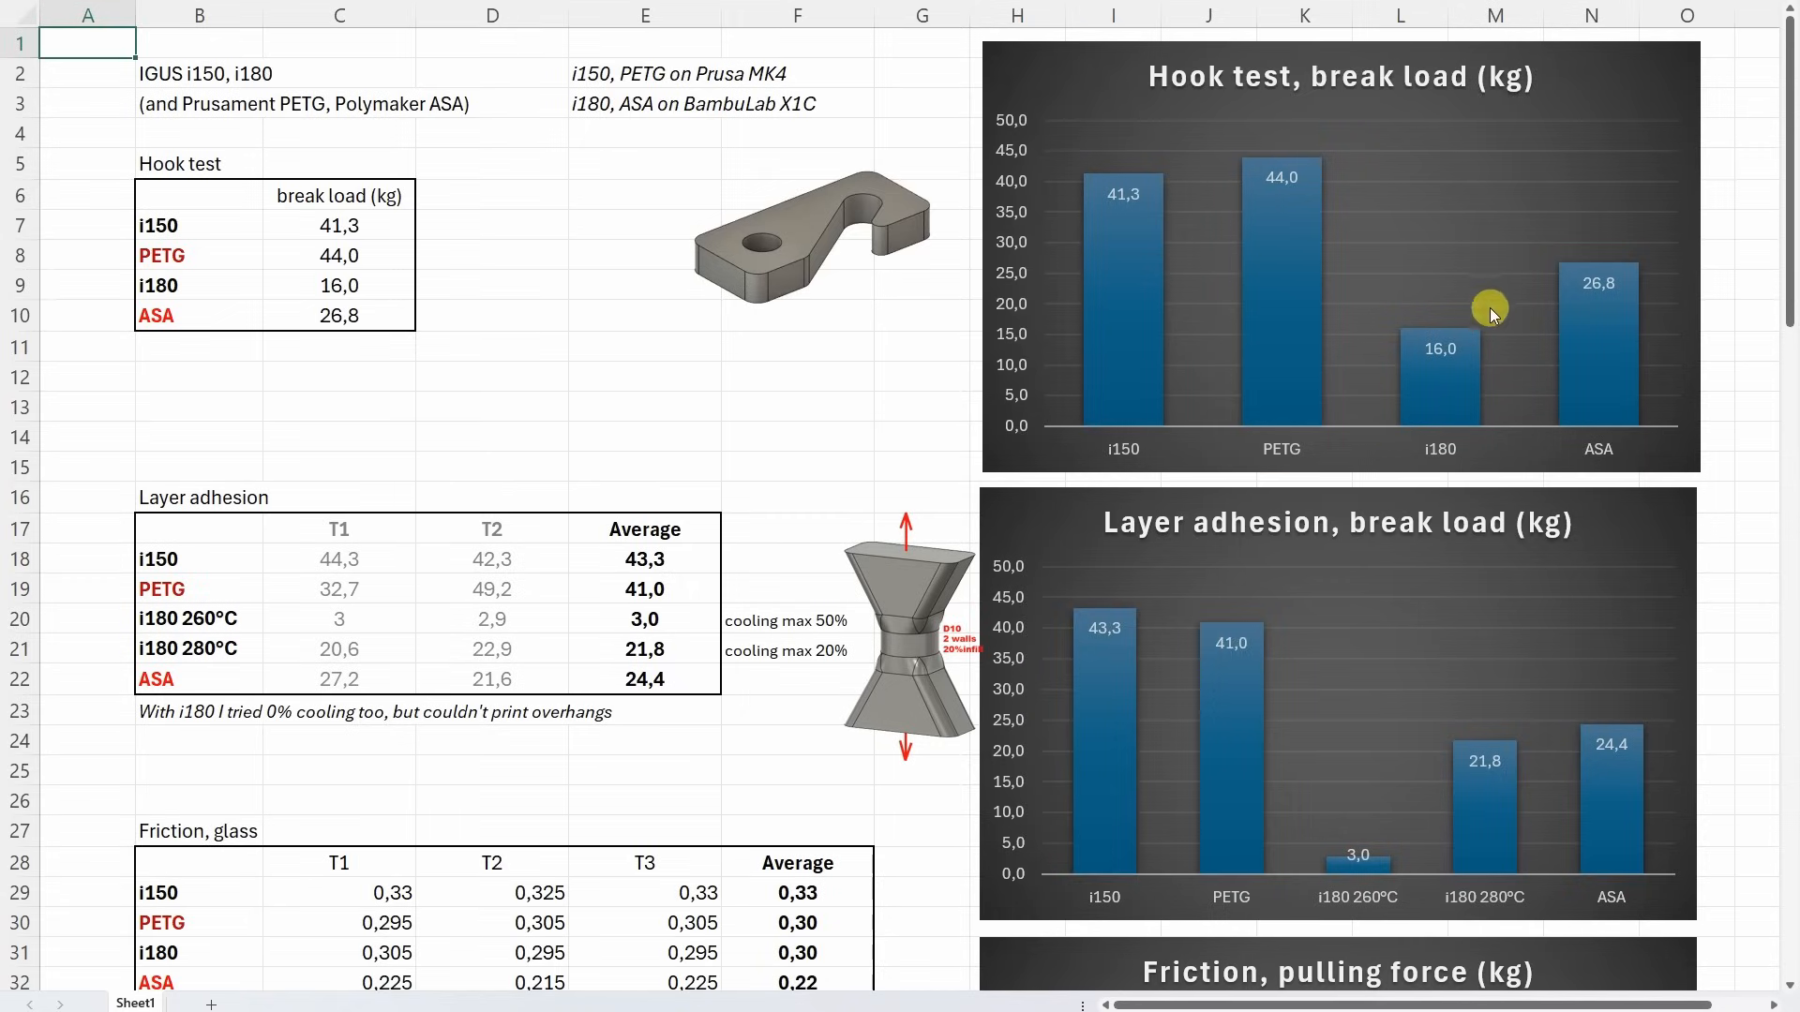
mouse_move(1625, 294)
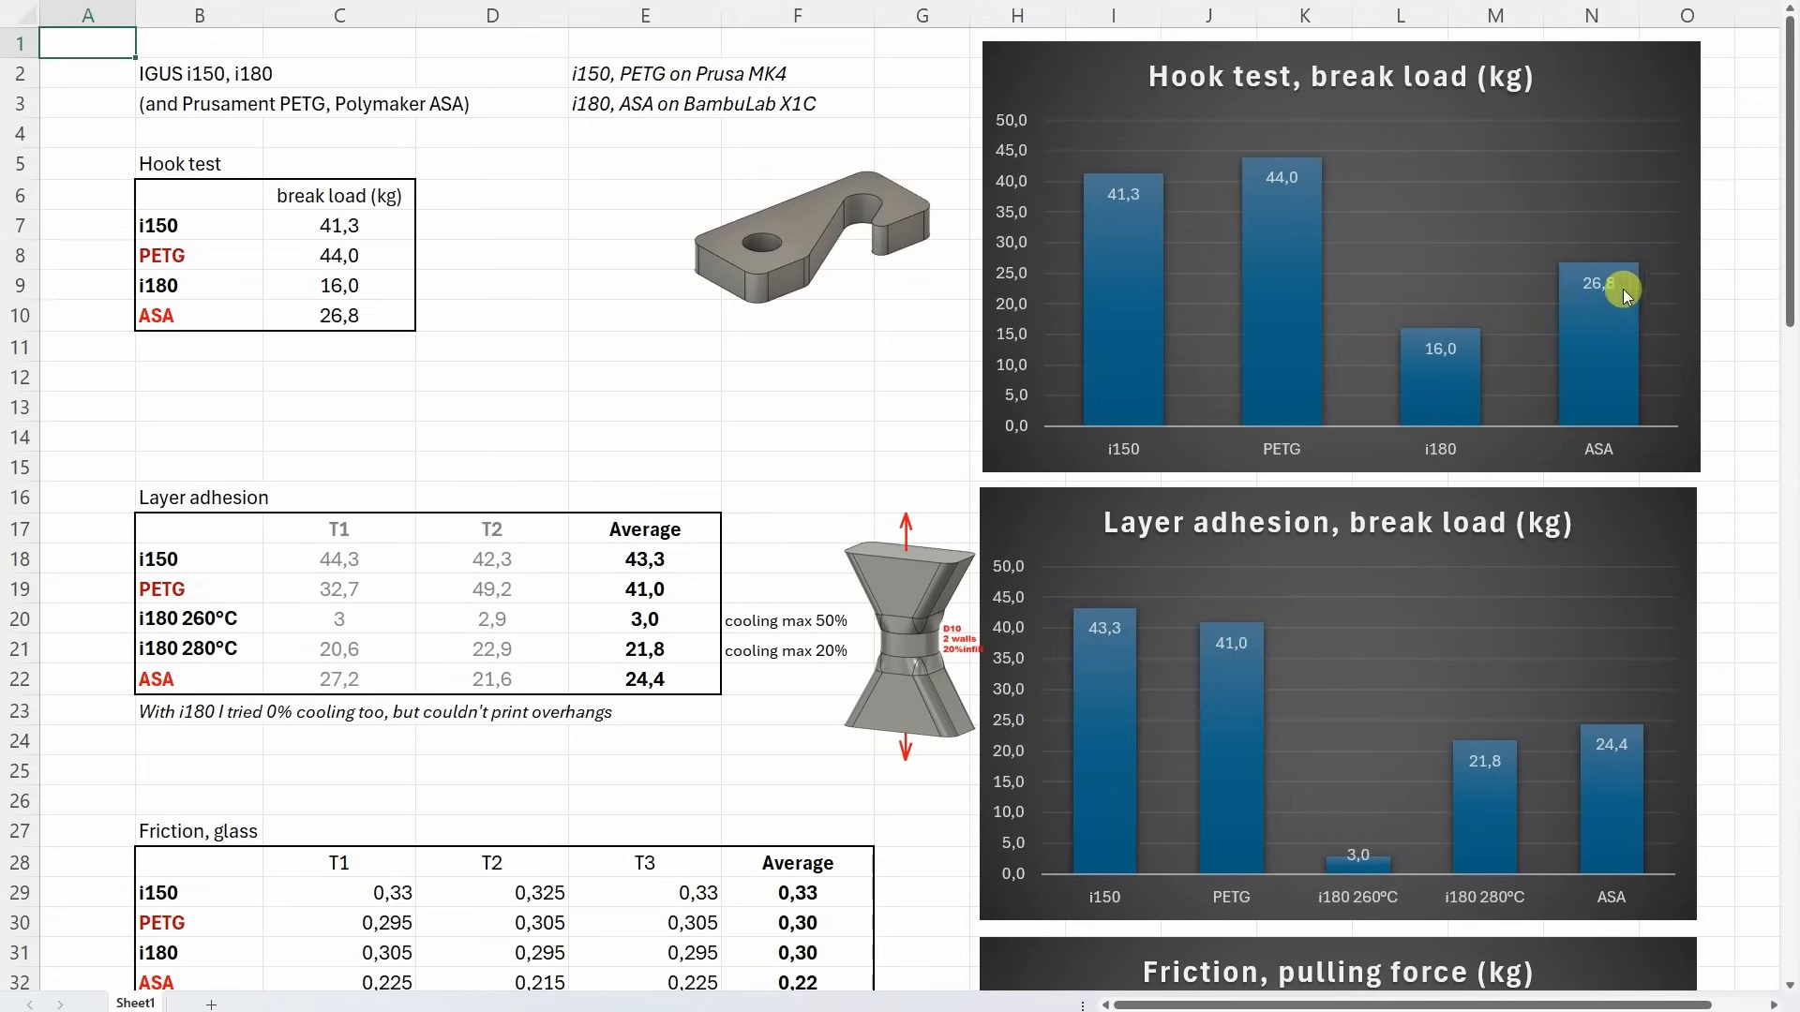
scroll(down, 3)
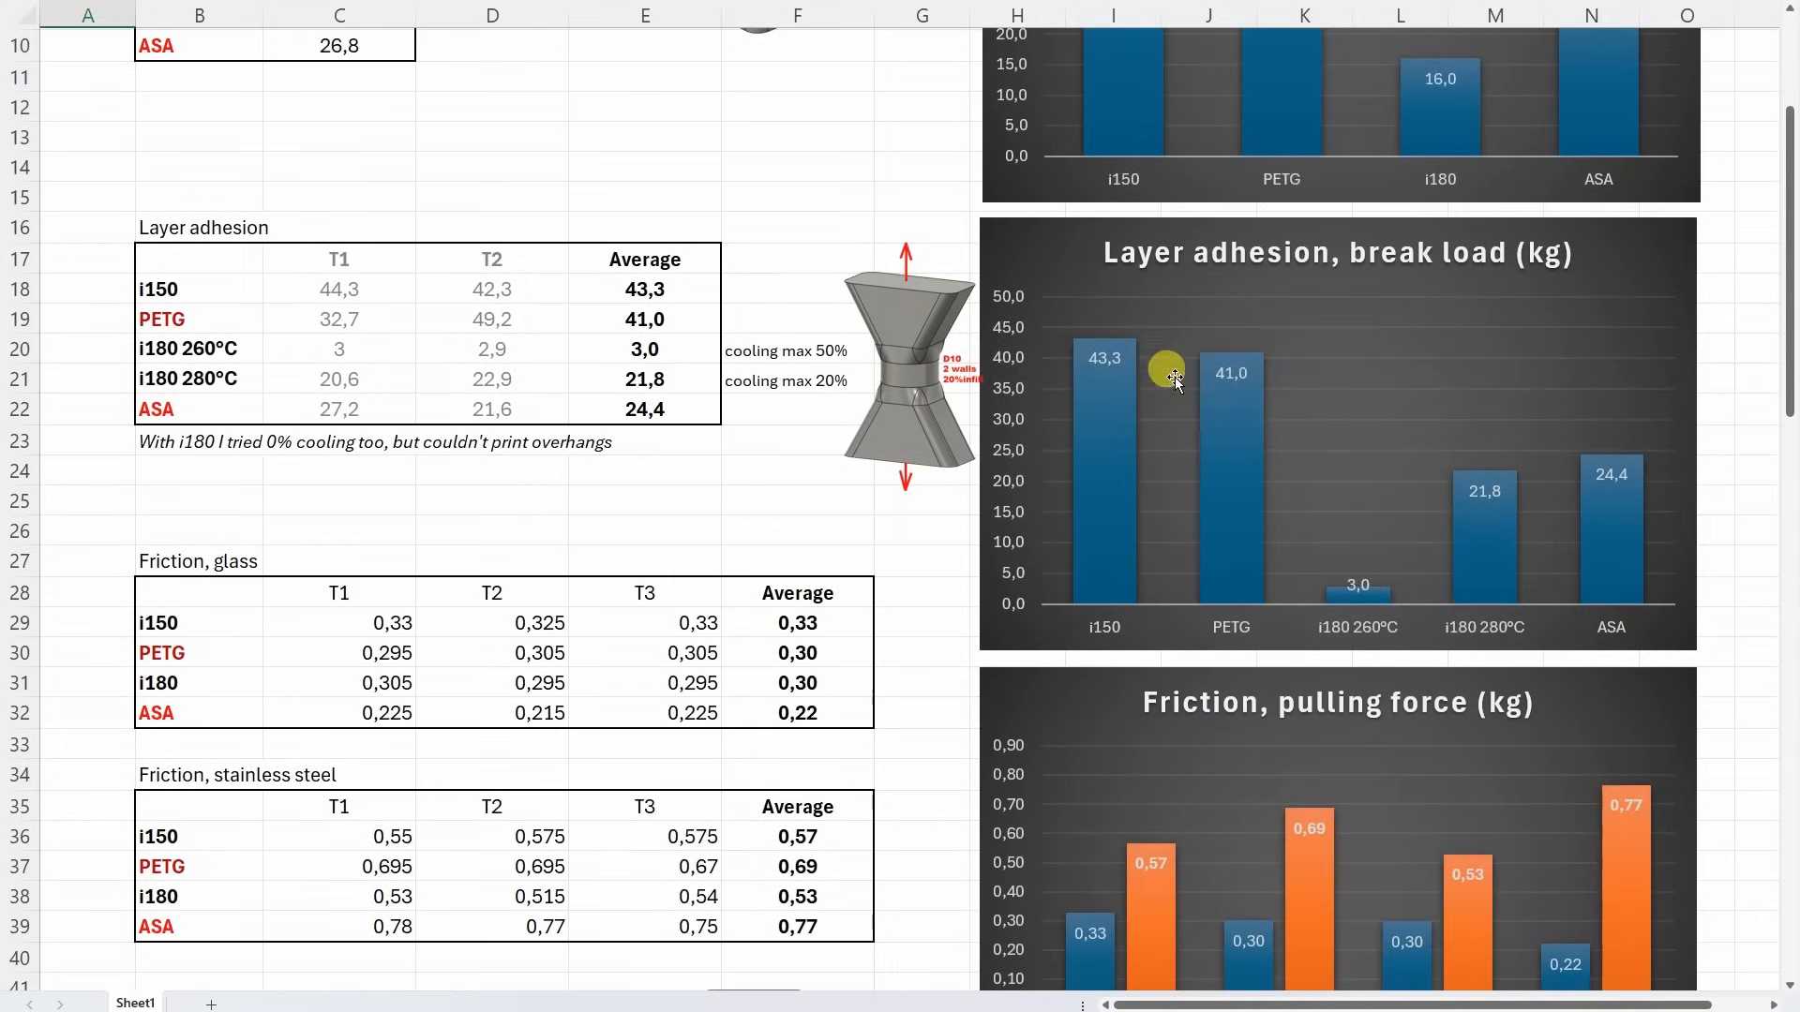
mouse_move(1232, 397)
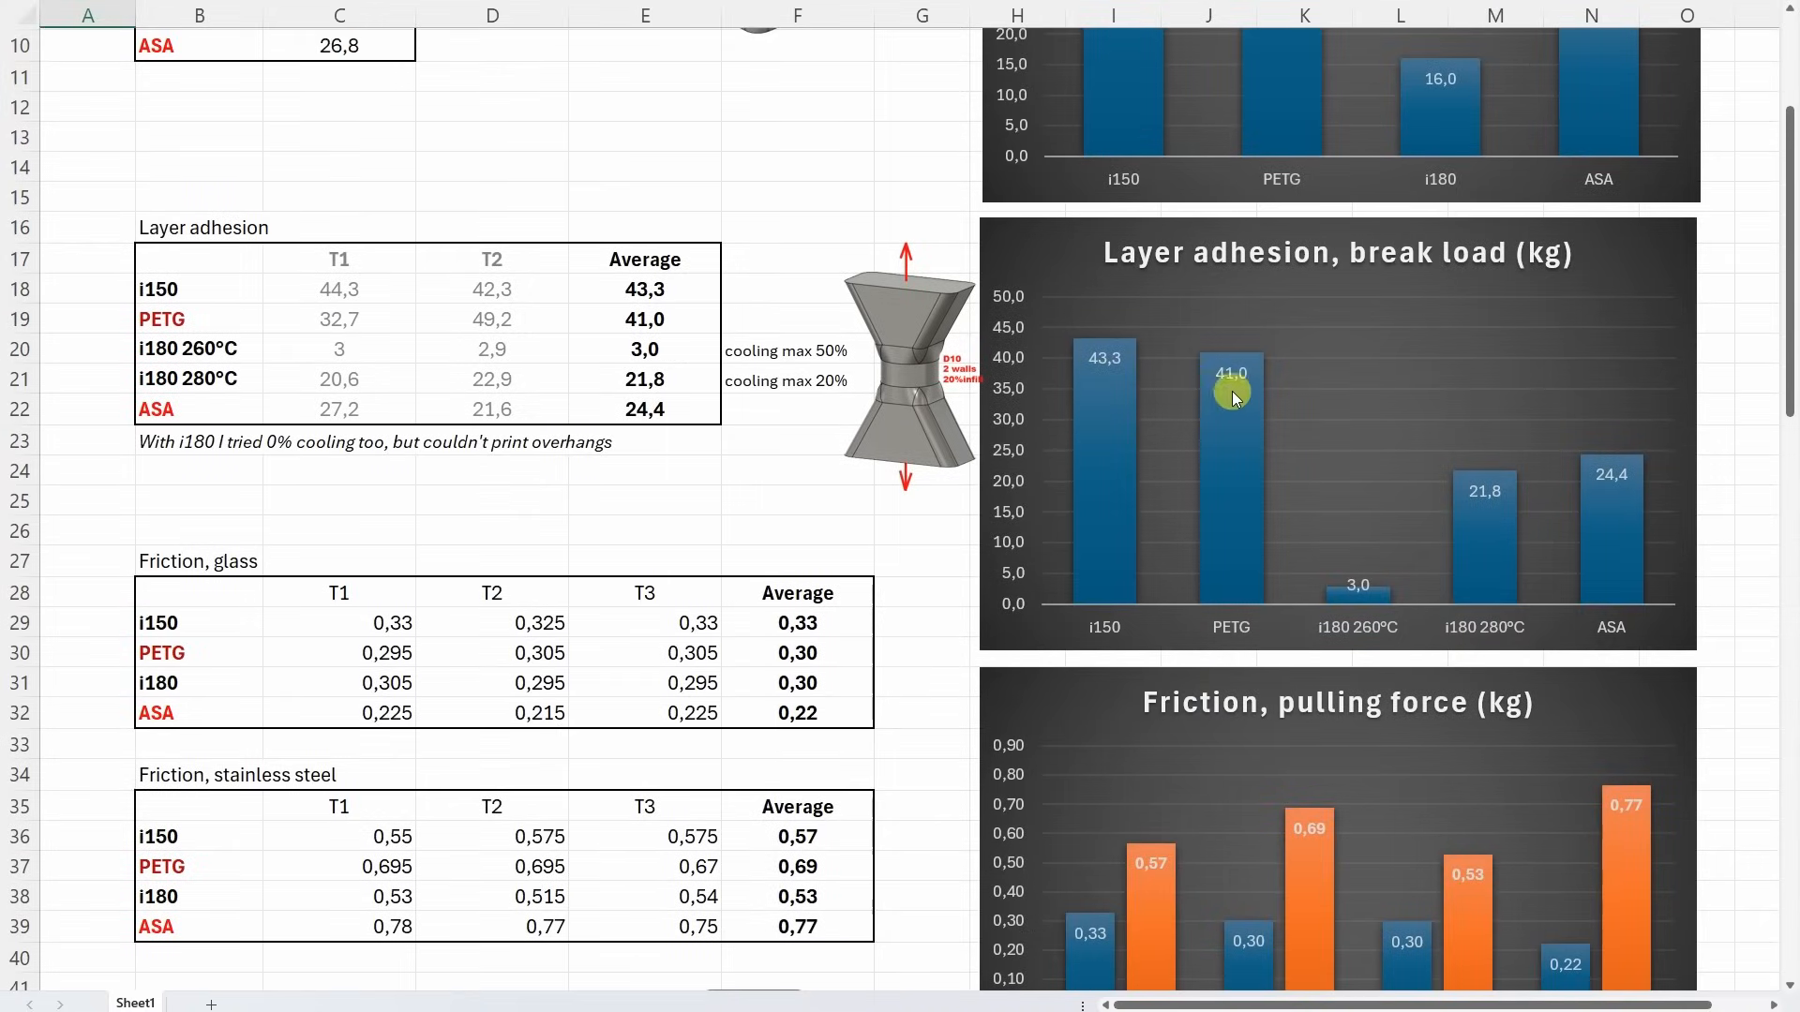
mouse_move(1485, 478)
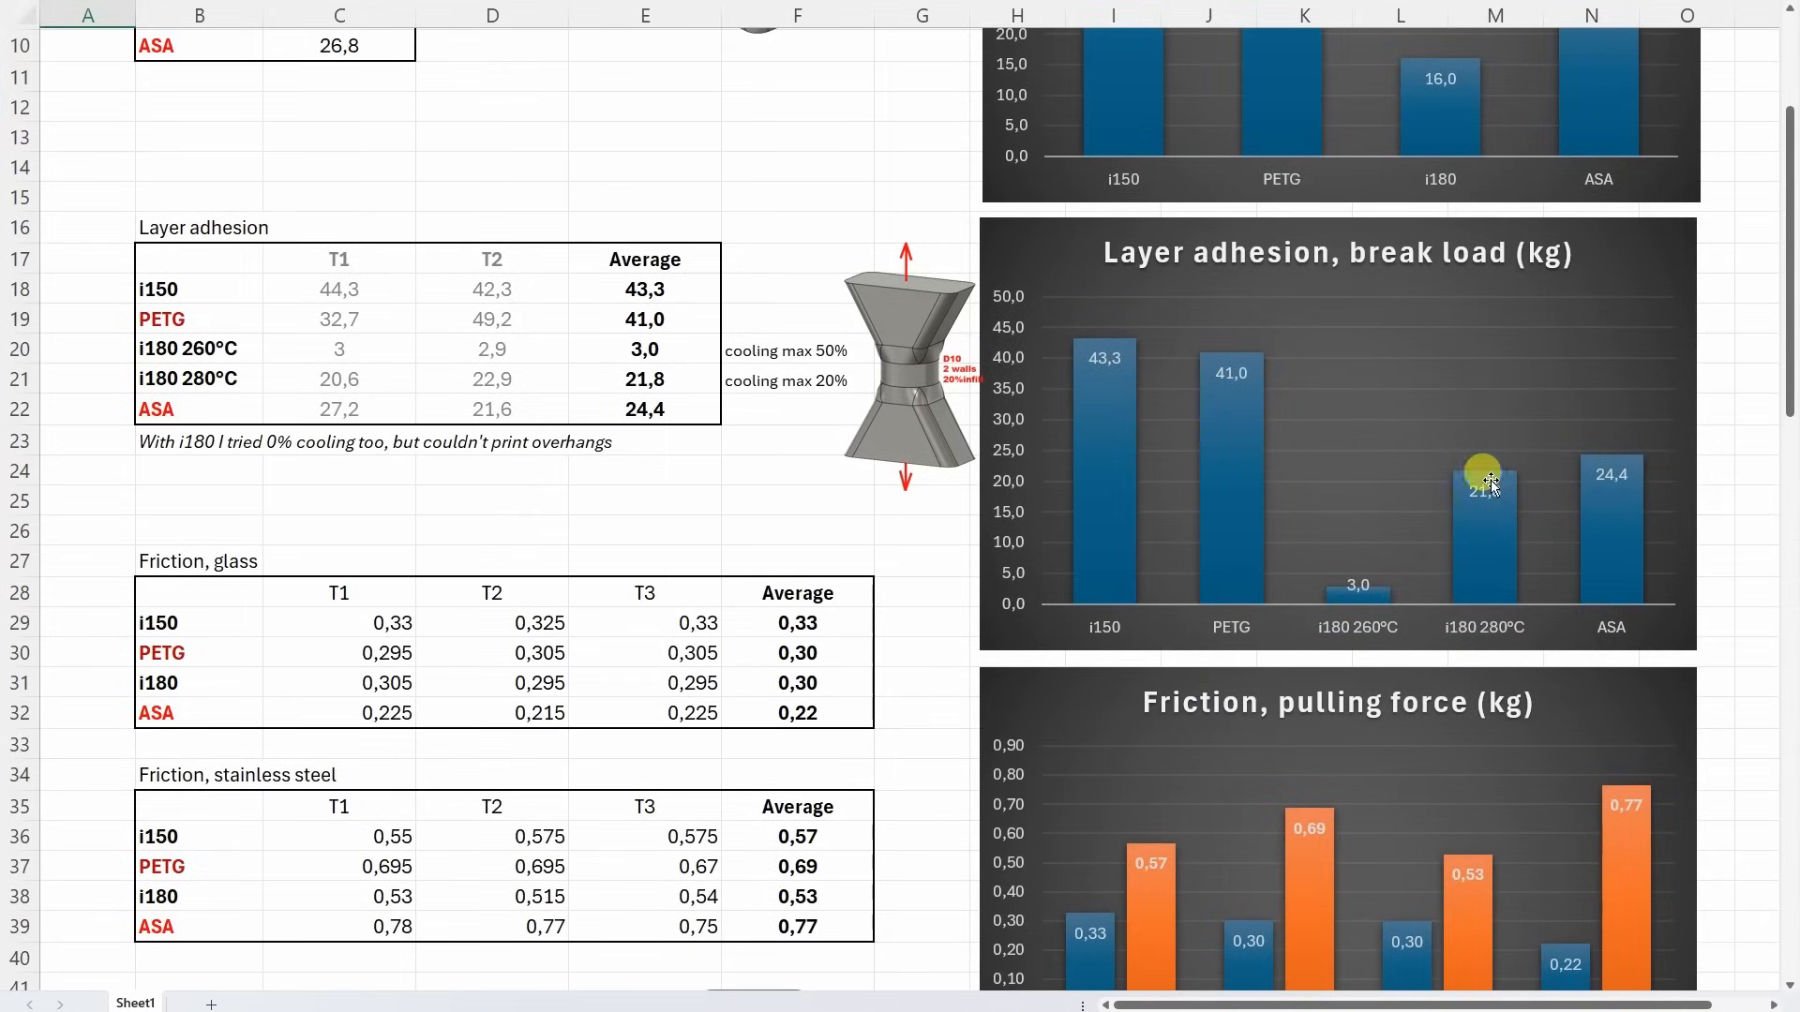
mouse_move(1412, 557)
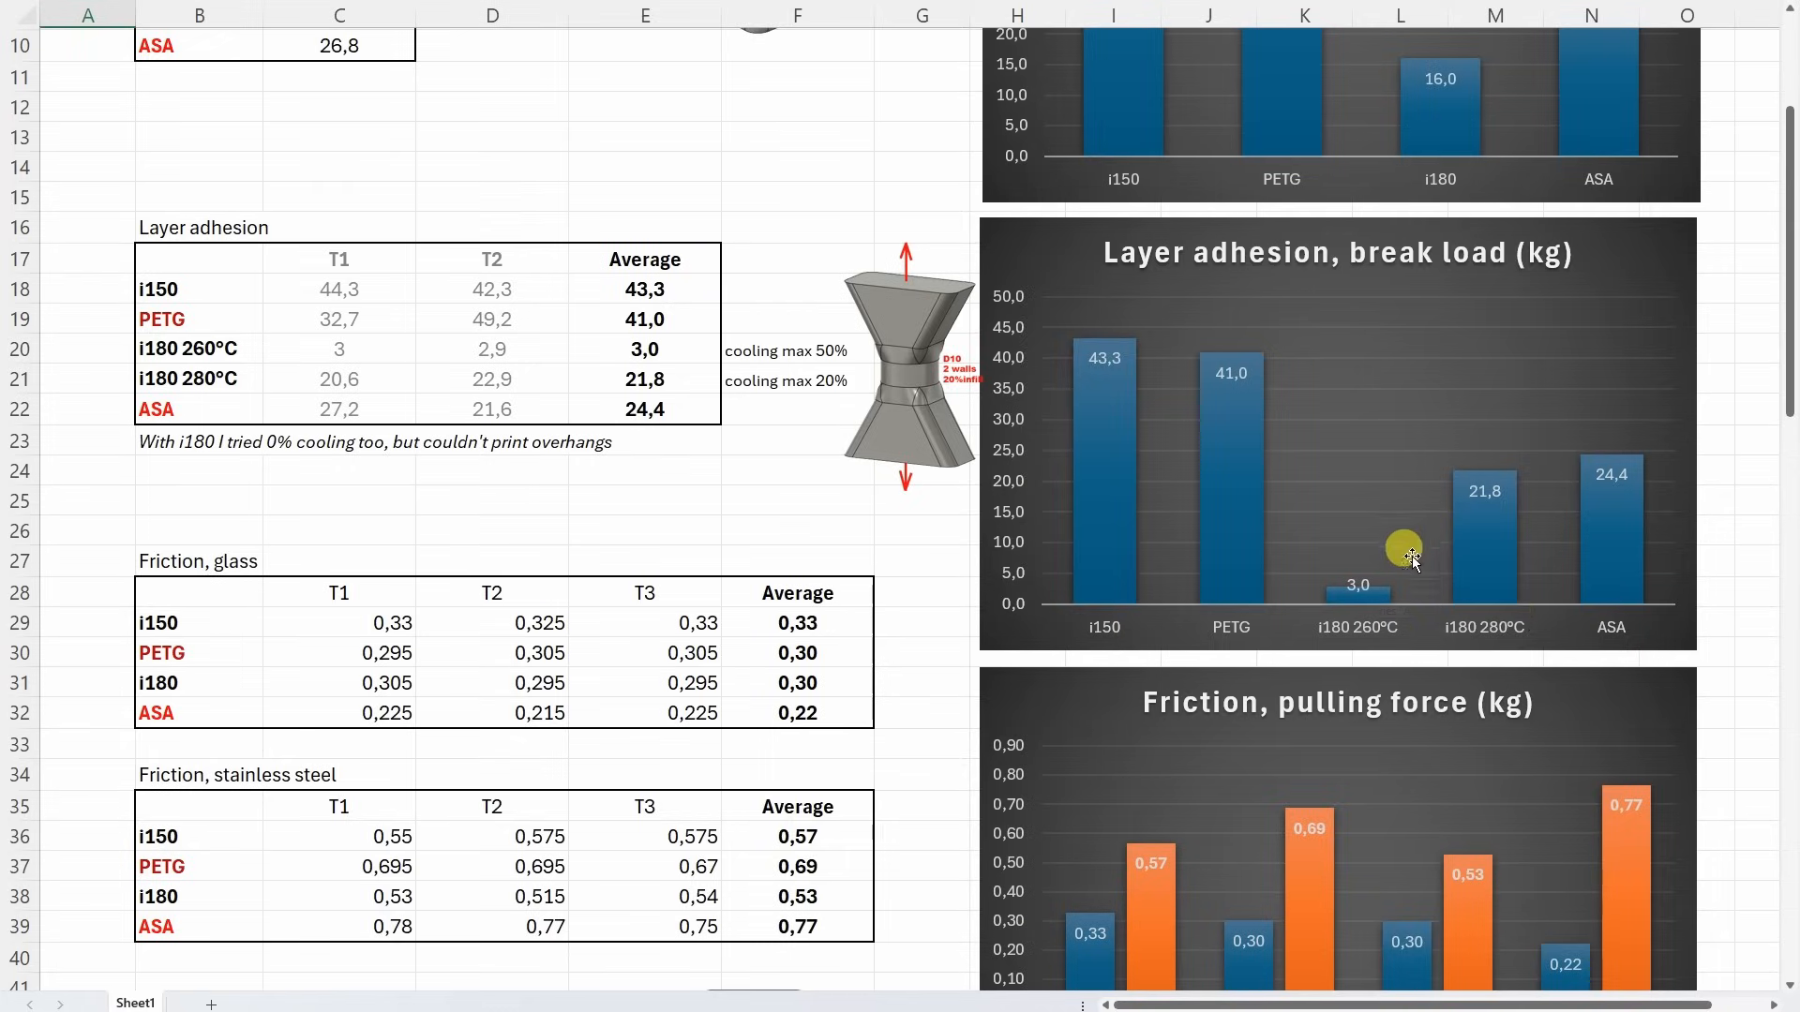
mouse_move(1399, 598)
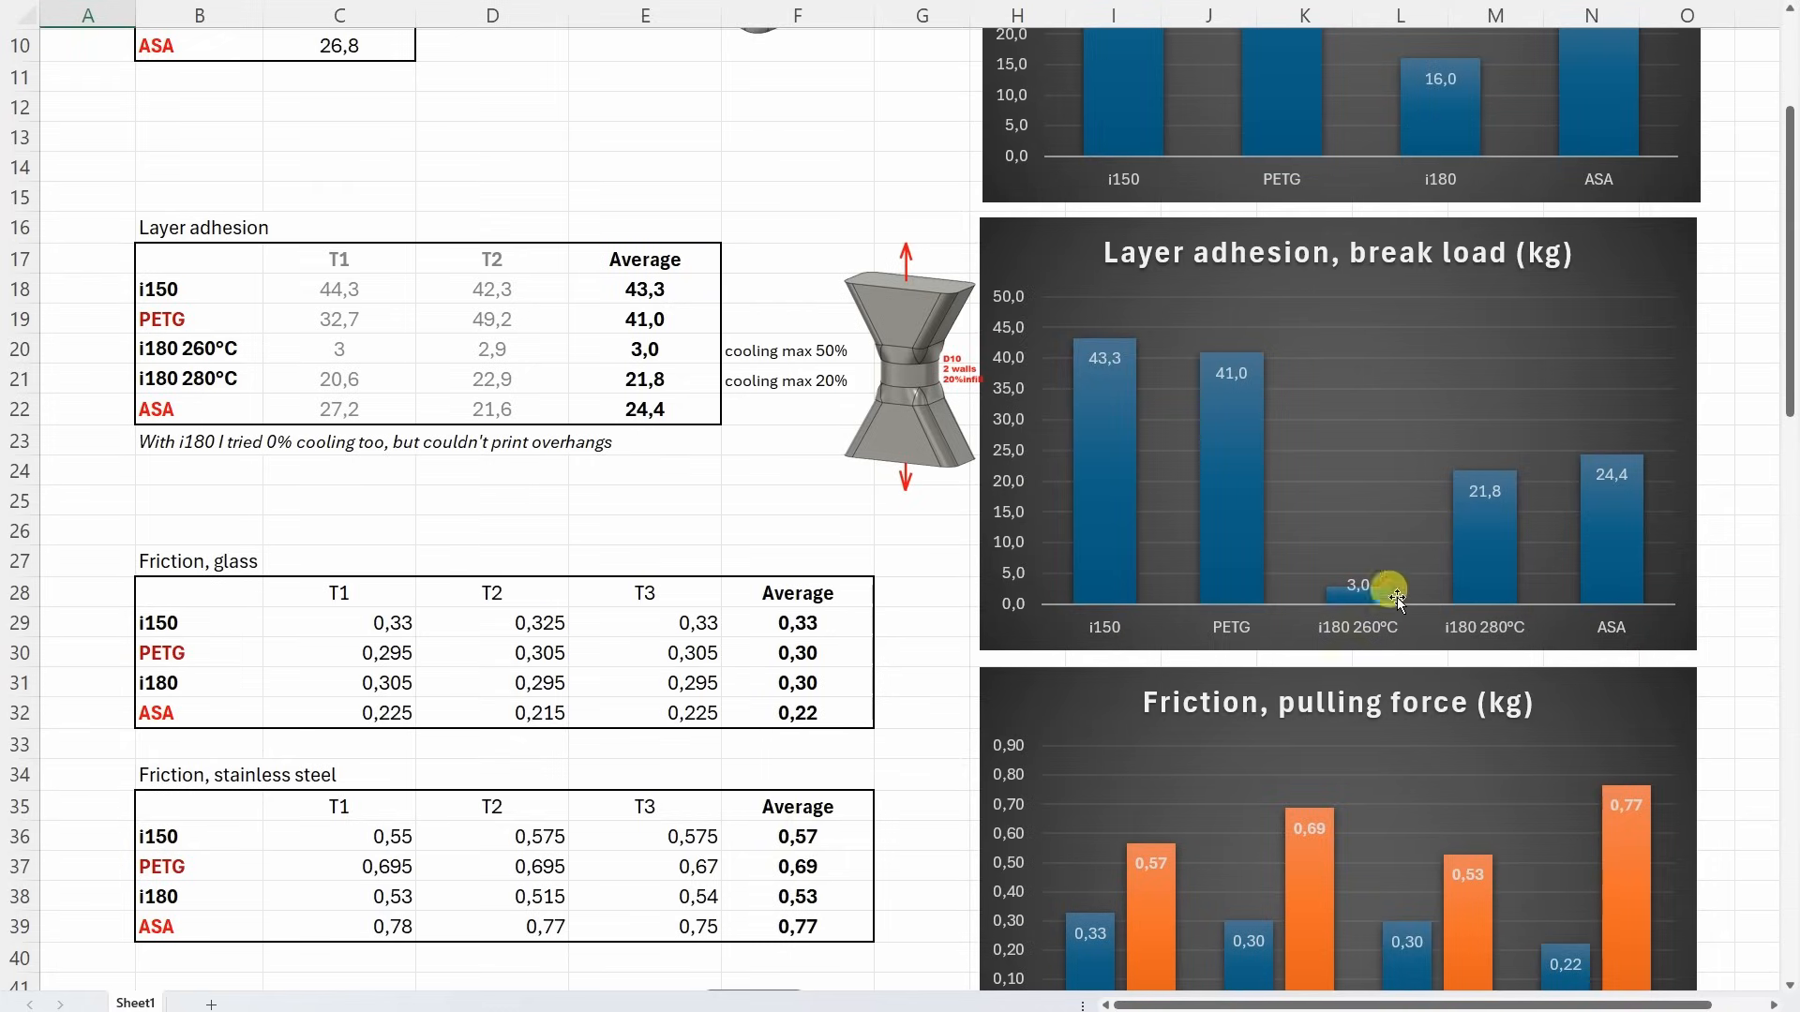
mouse_move(1460, 491)
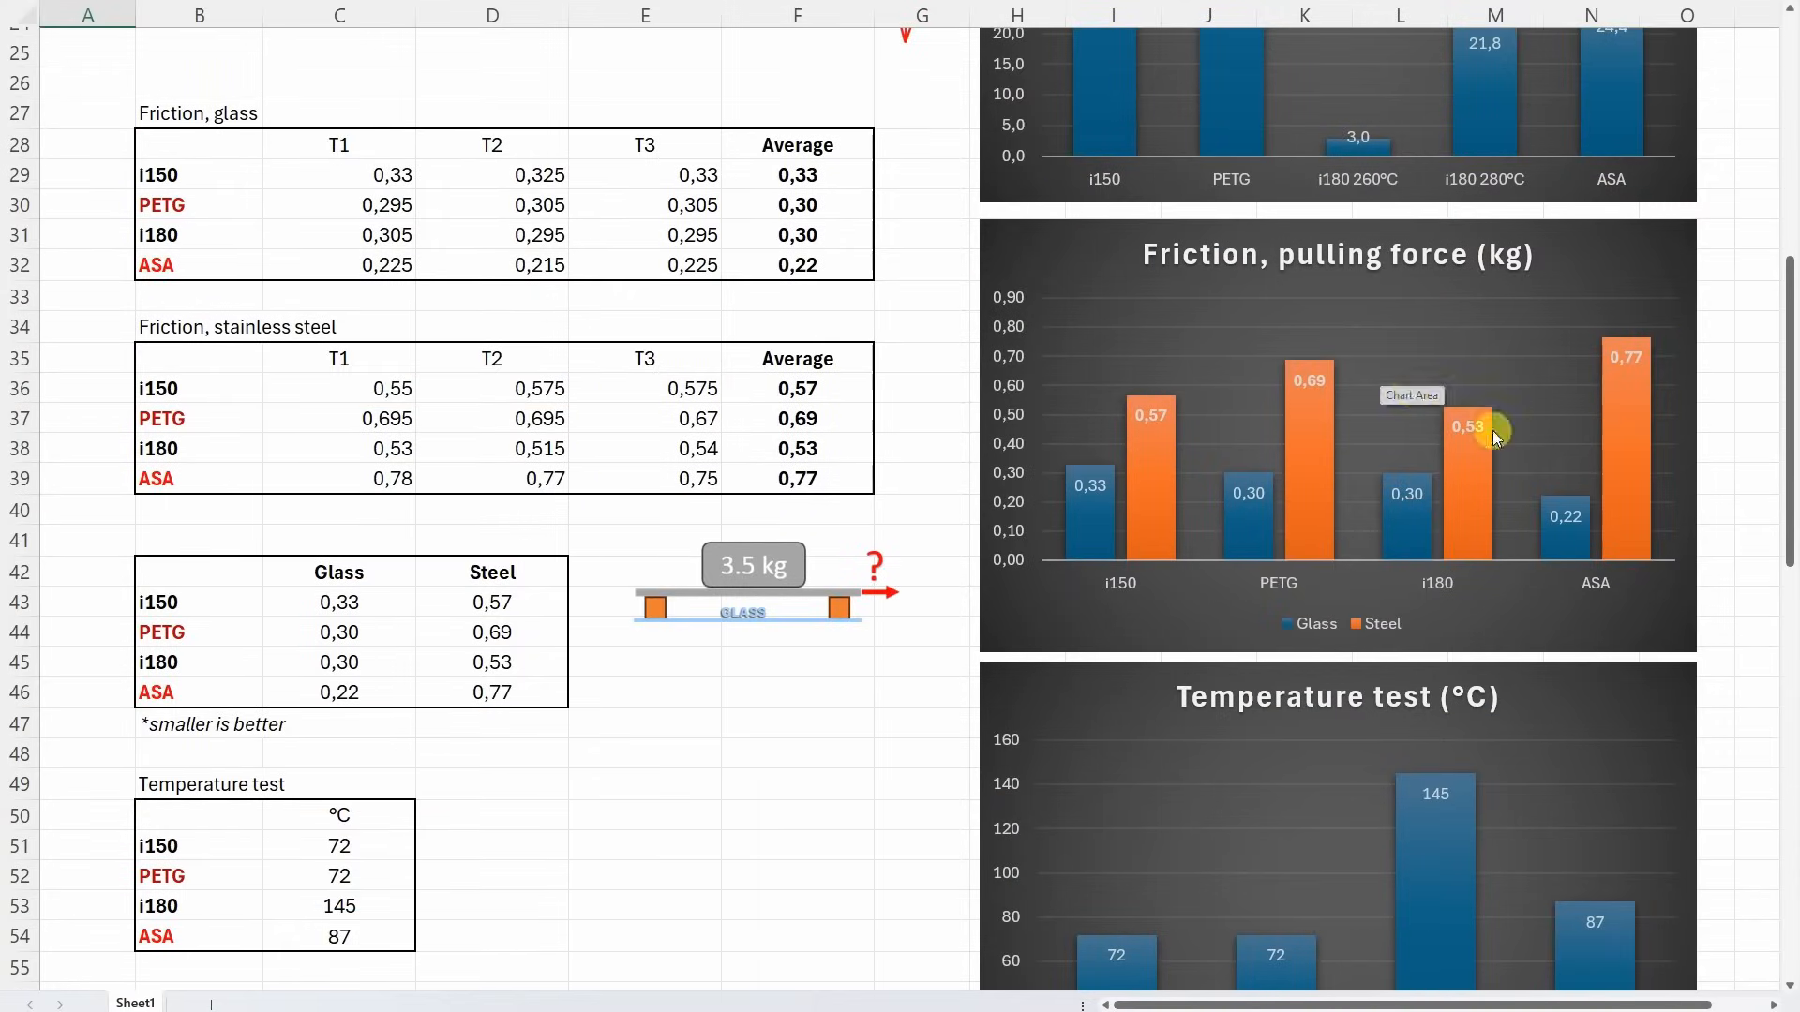
mouse_move(1568, 514)
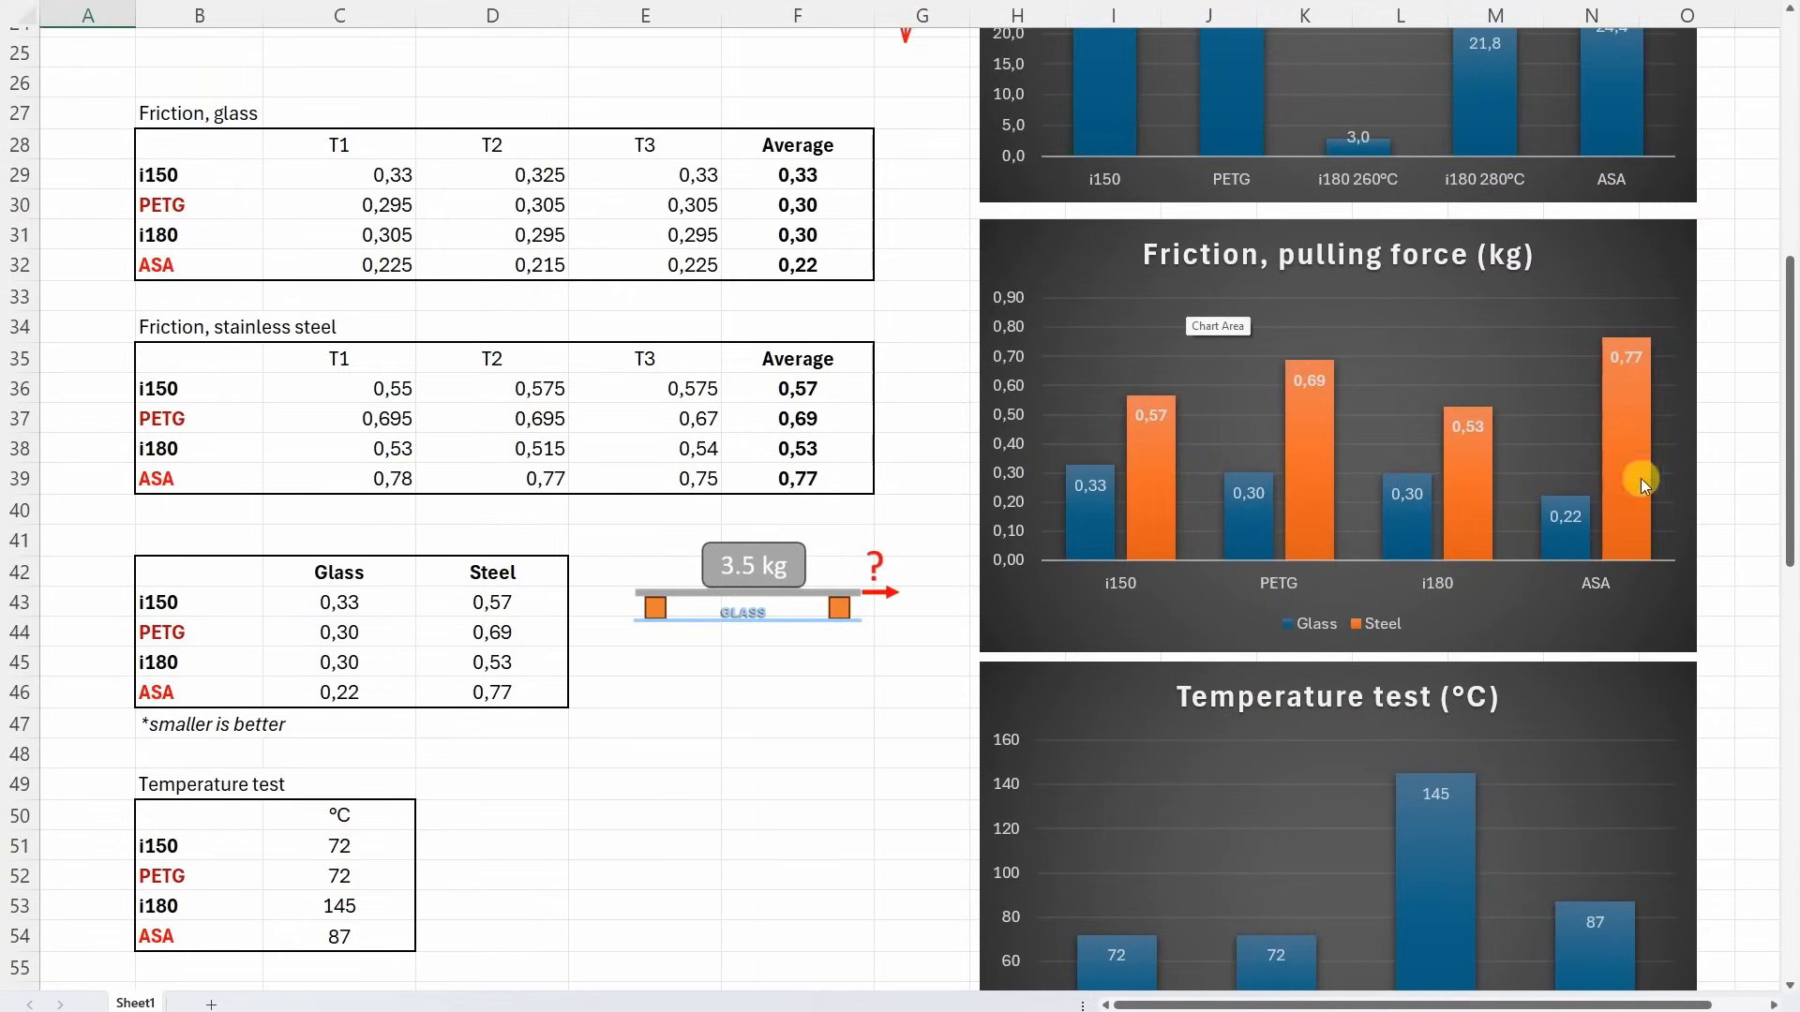
mouse_move(1594, 334)
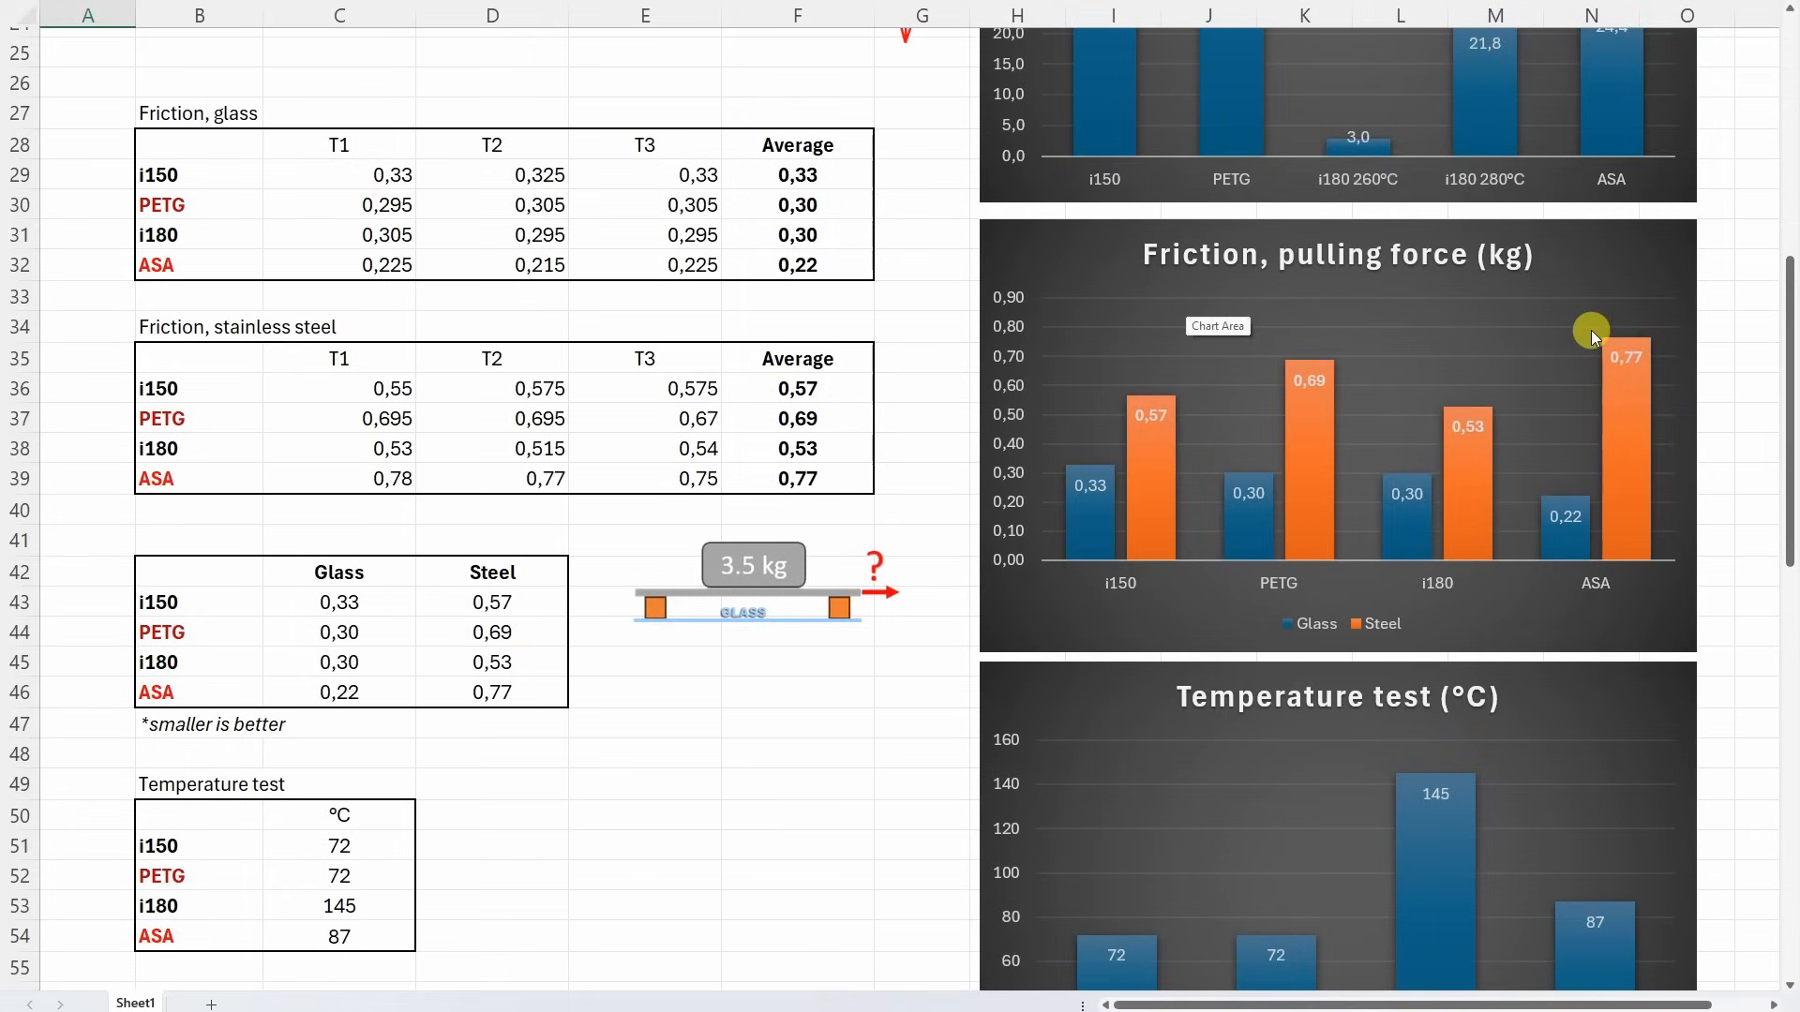
mouse_move(1149, 418)
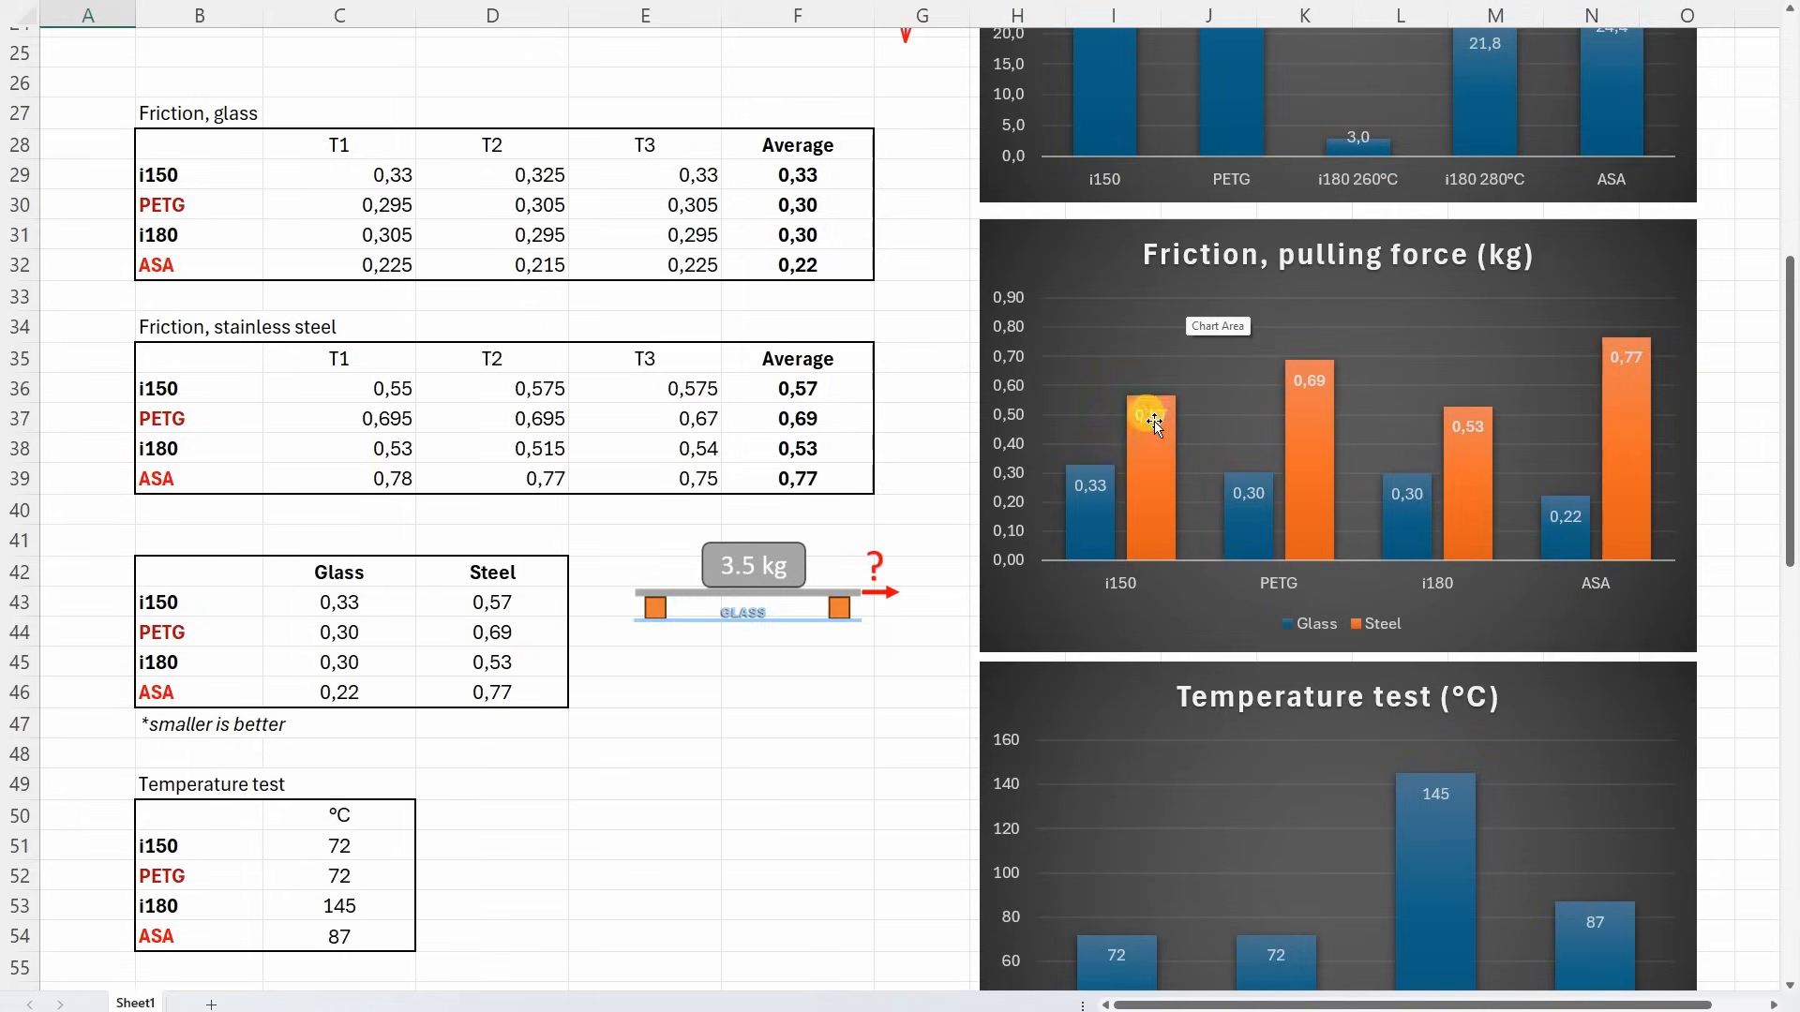
mouse_move(1470, 448)
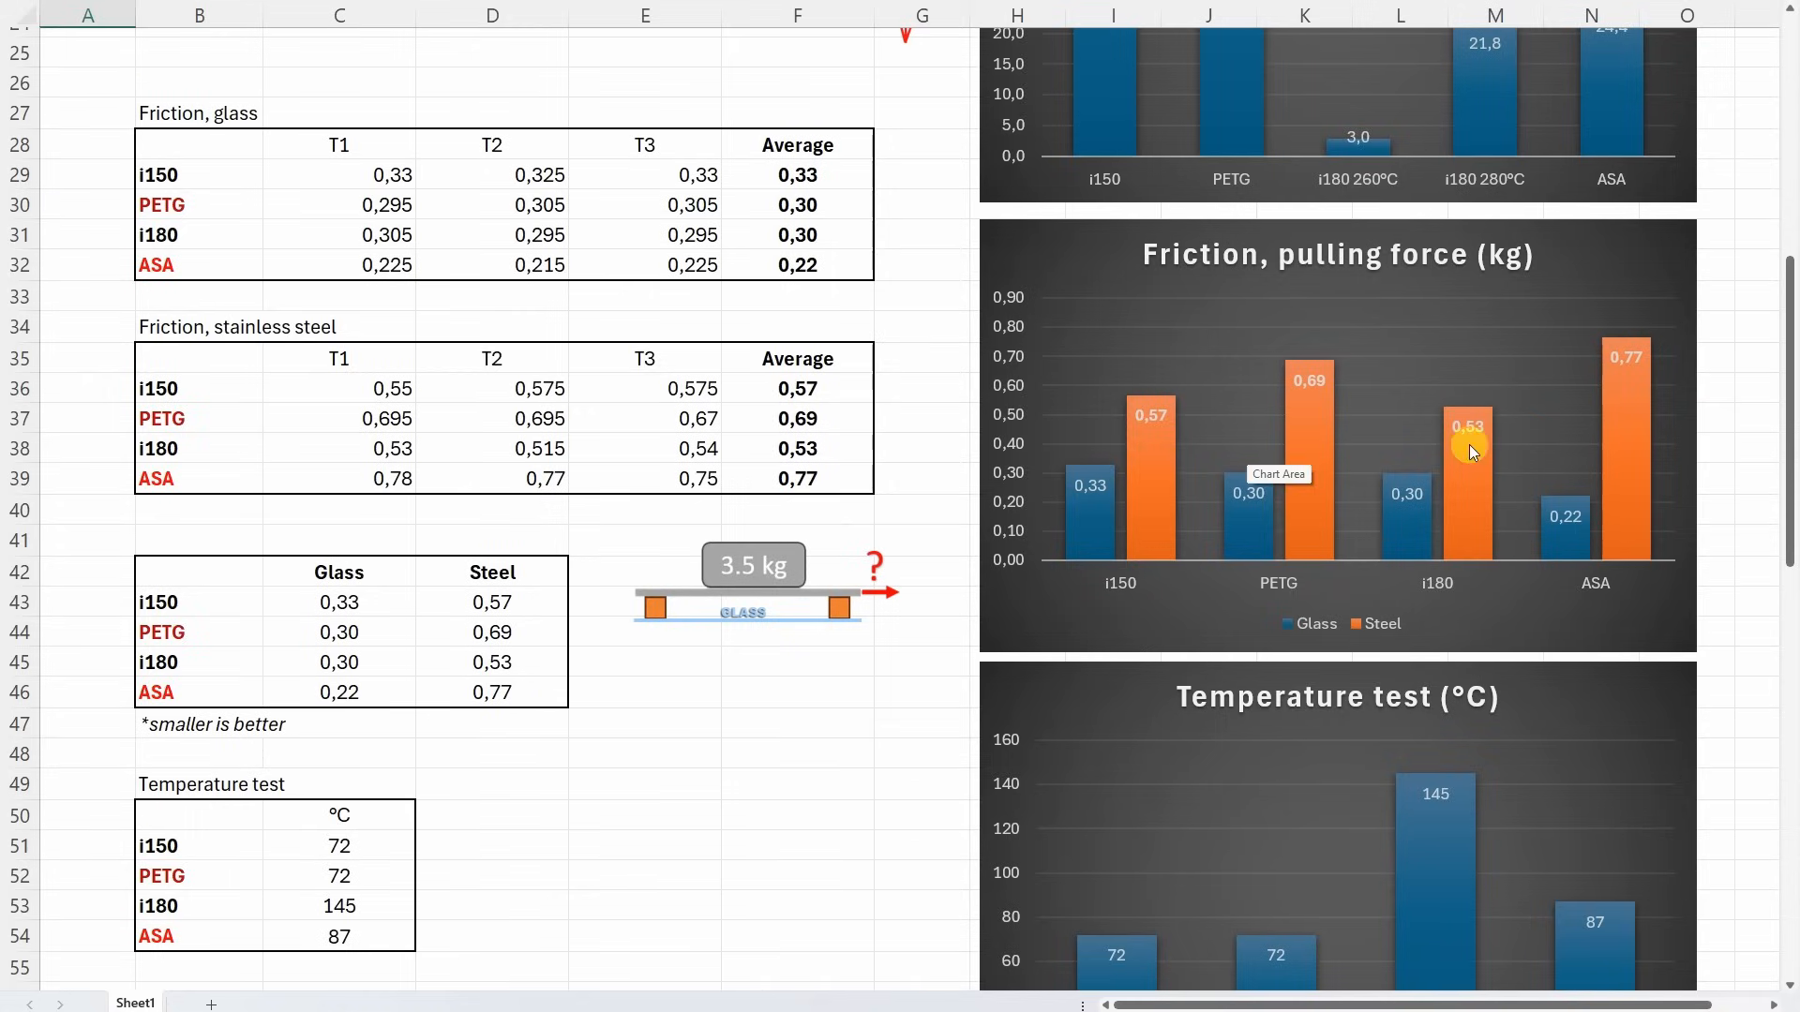
mouse_move(1389, 448)
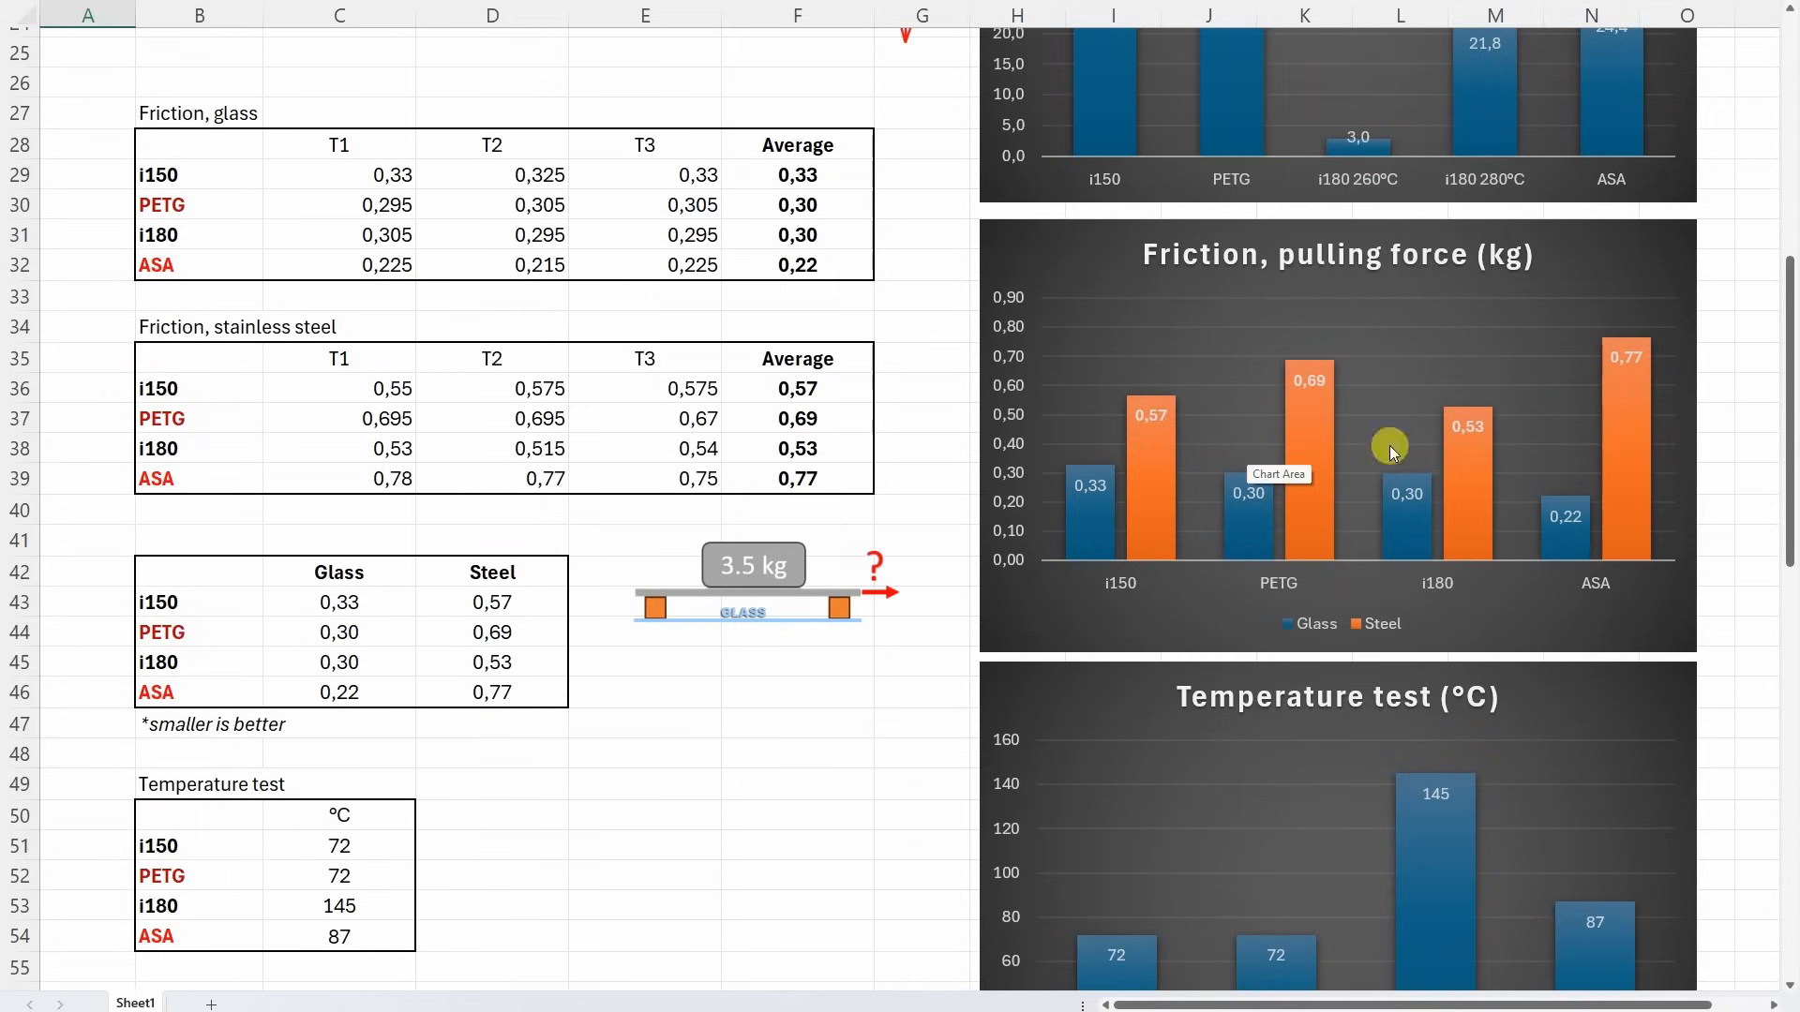
scroll(down, 3)
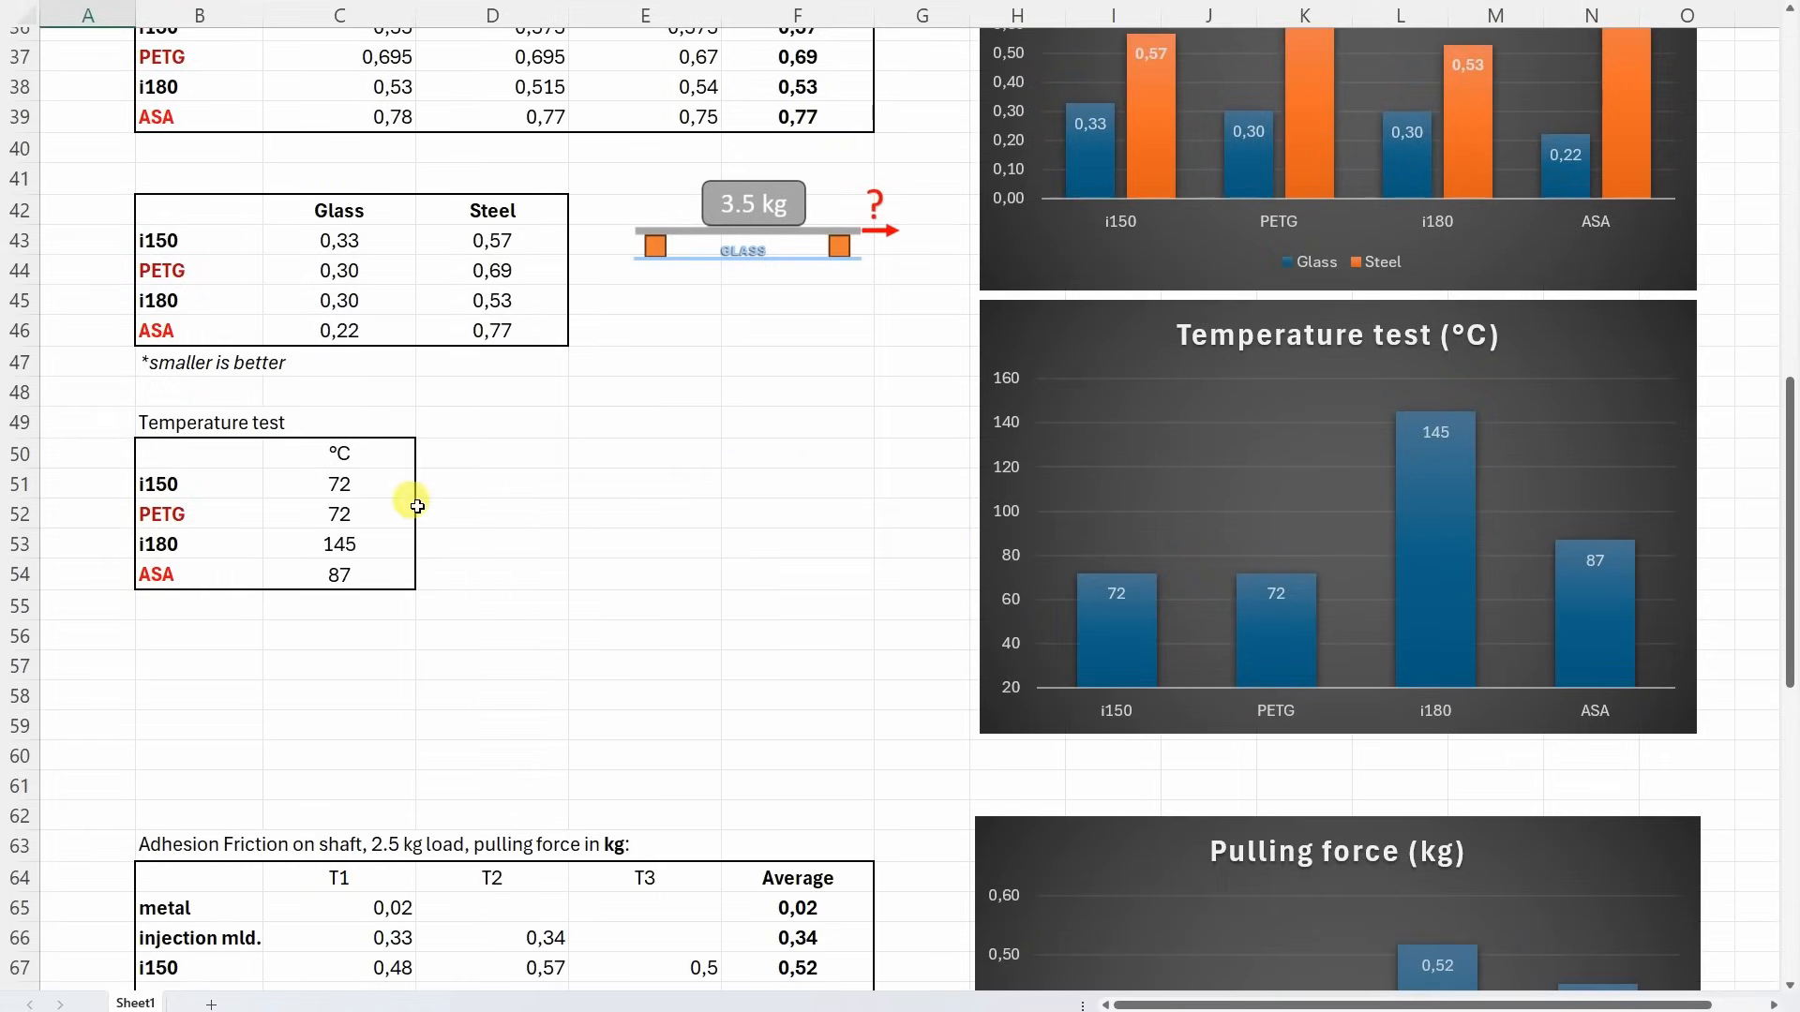
mouse_move(1543, 562)
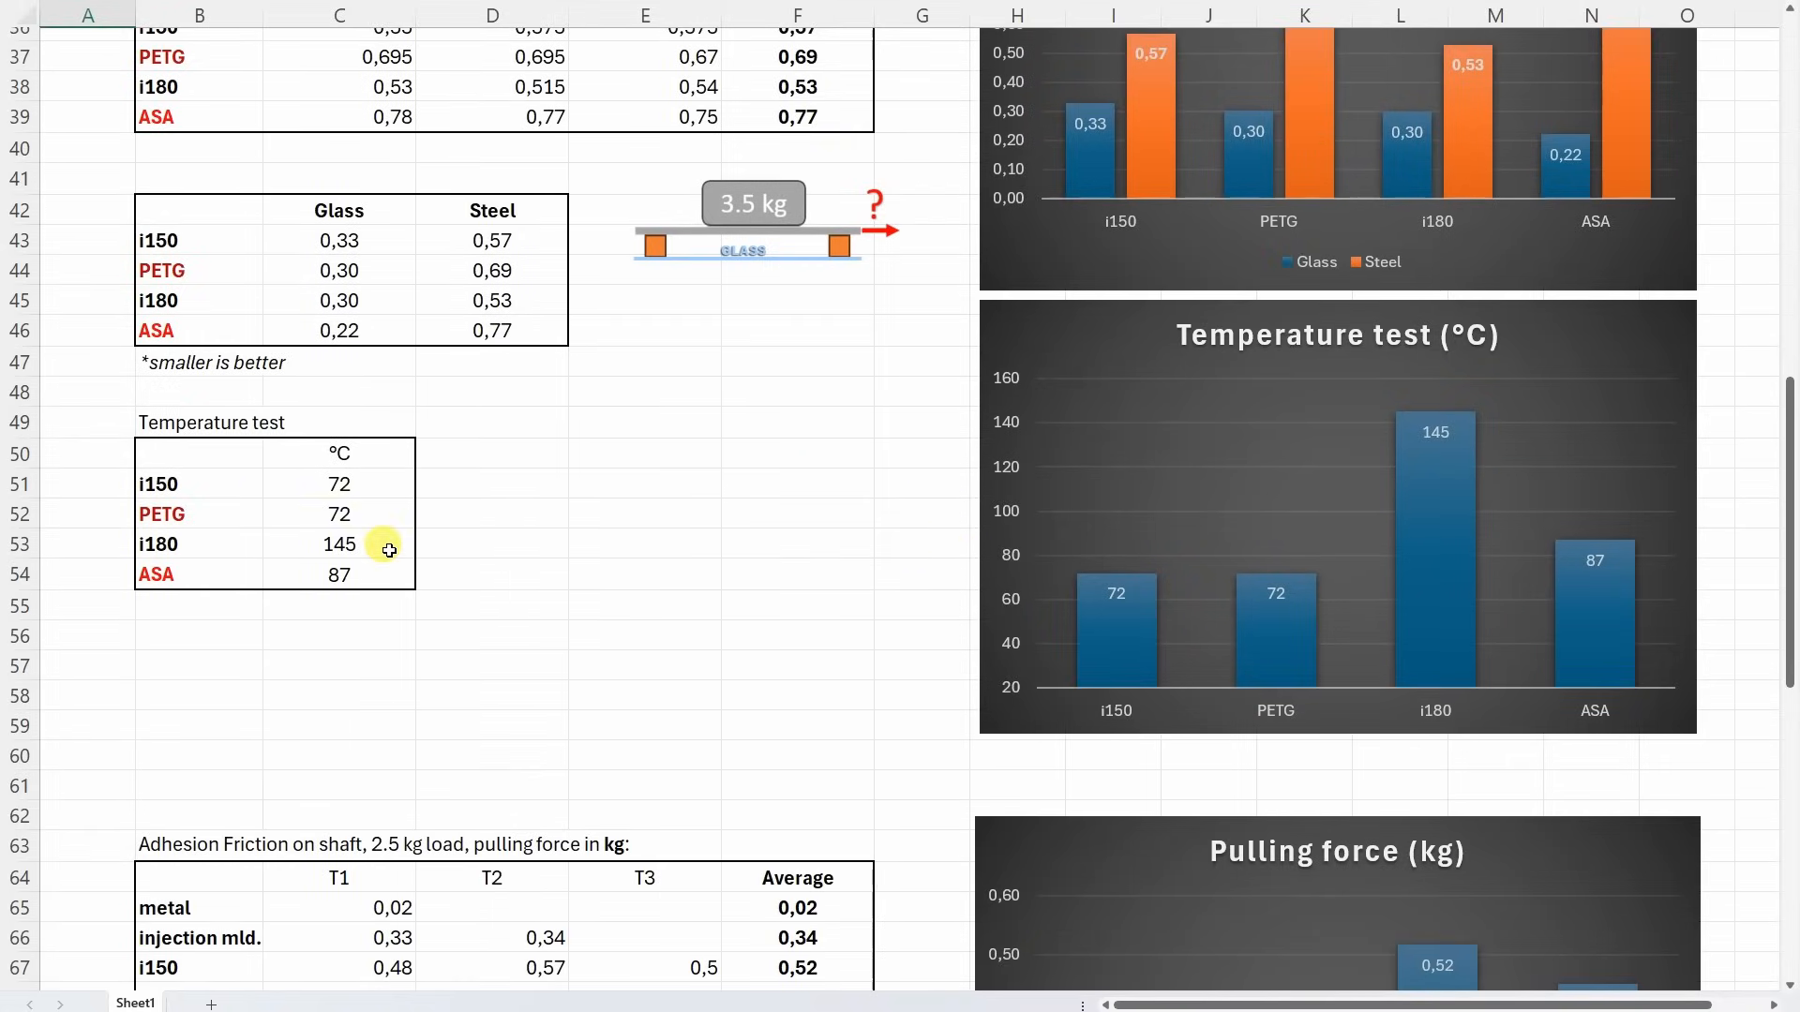
mouse_move(1342, 448)
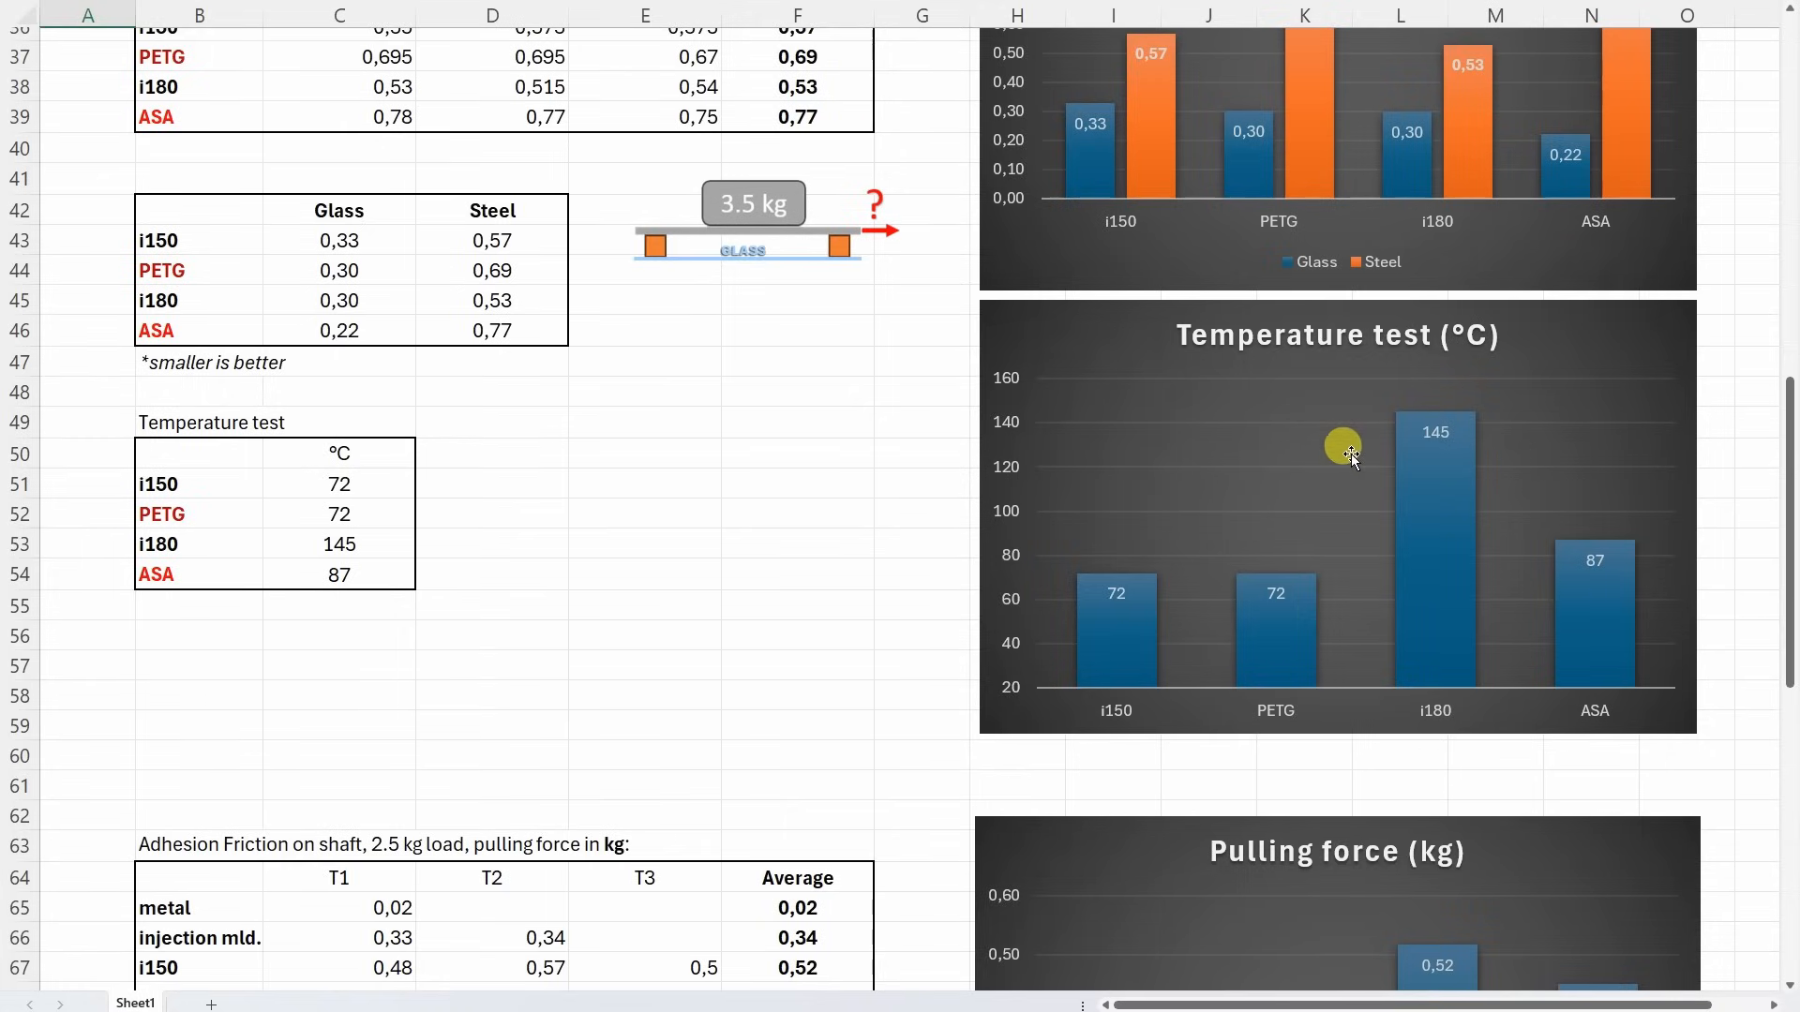
mouse_move(1487, 493)
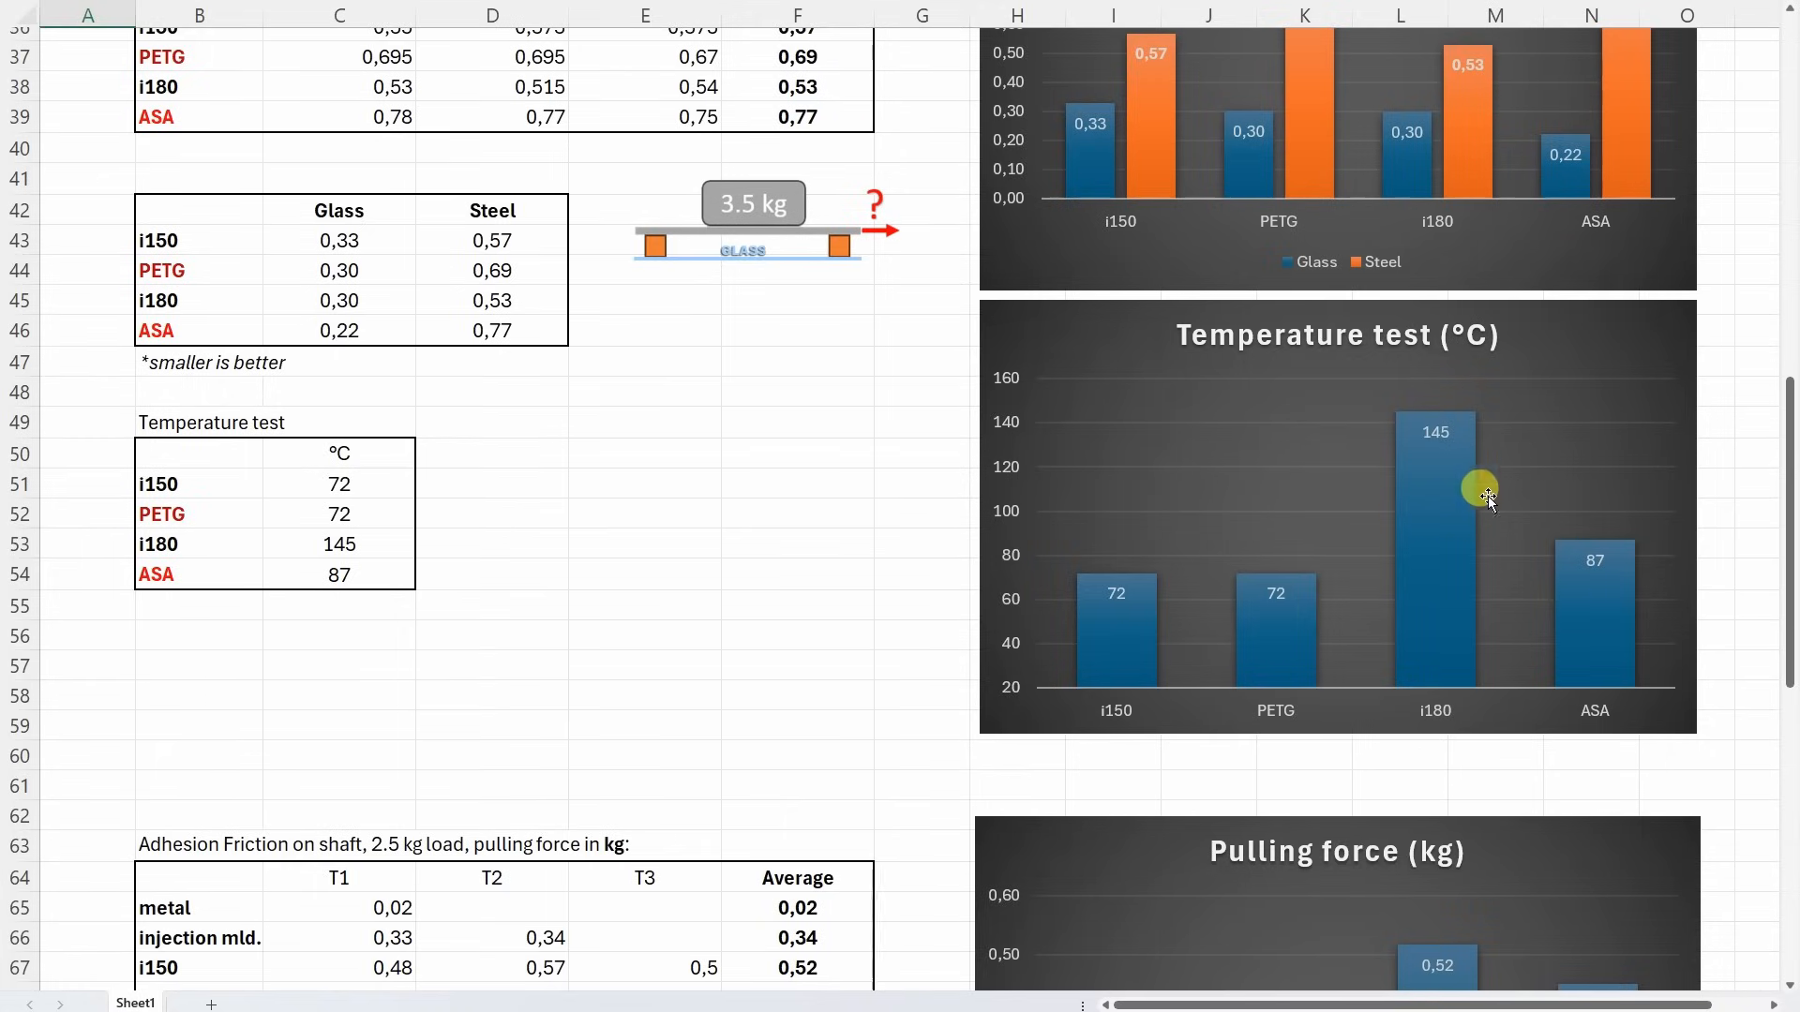
mouse_move(1443, 487)
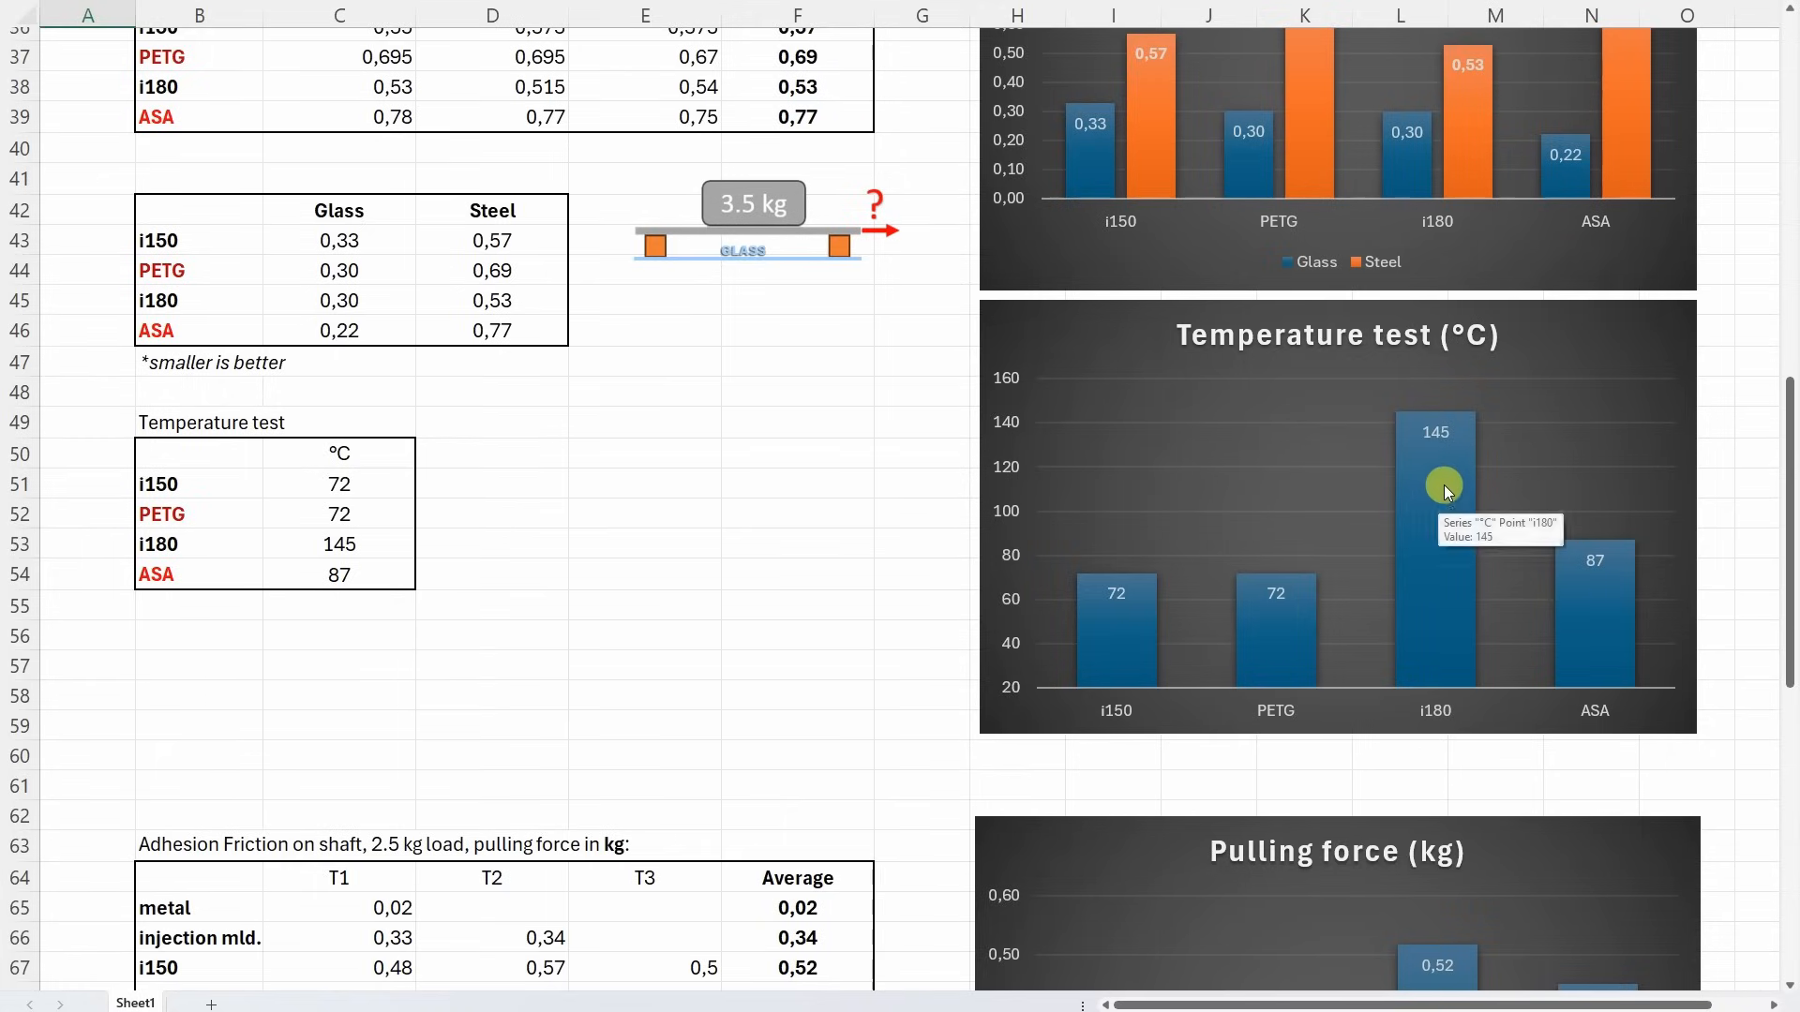
Step: Scroll past the pulling force chart to the shaft sliding-friction table and its Estimated bar chart
scroll(down, 3)
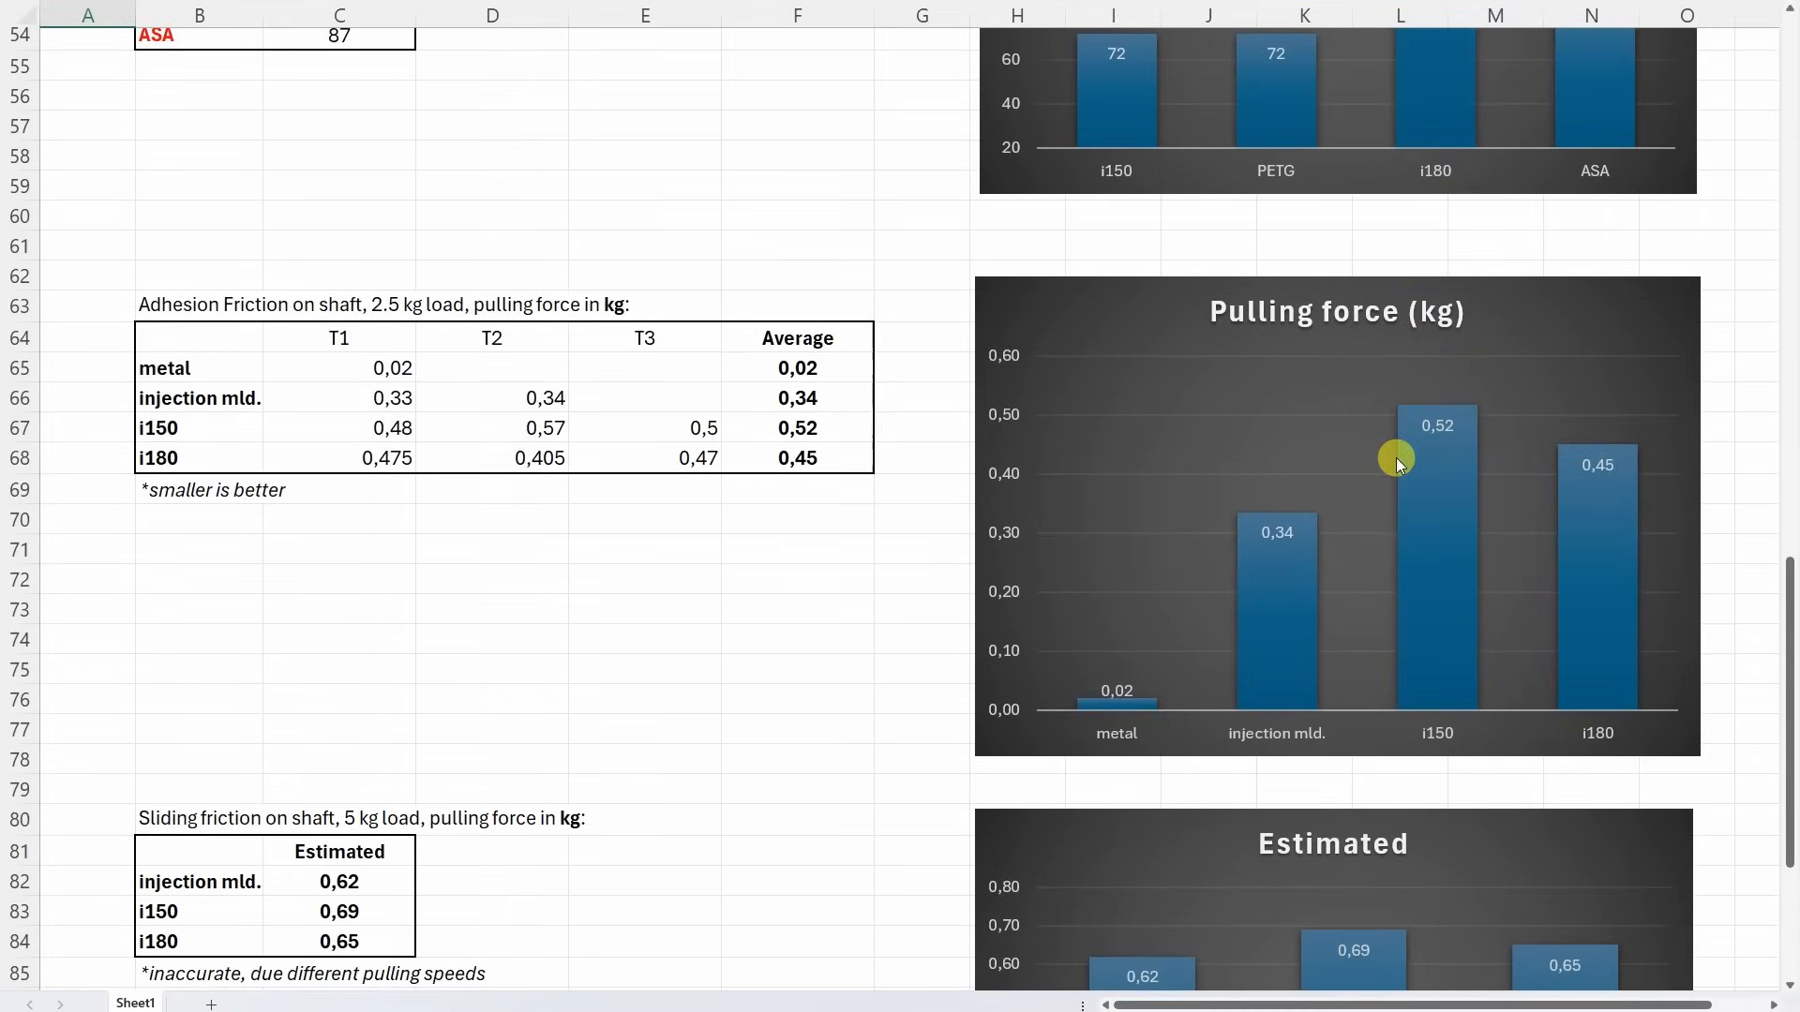
mouse_move(671, 298)
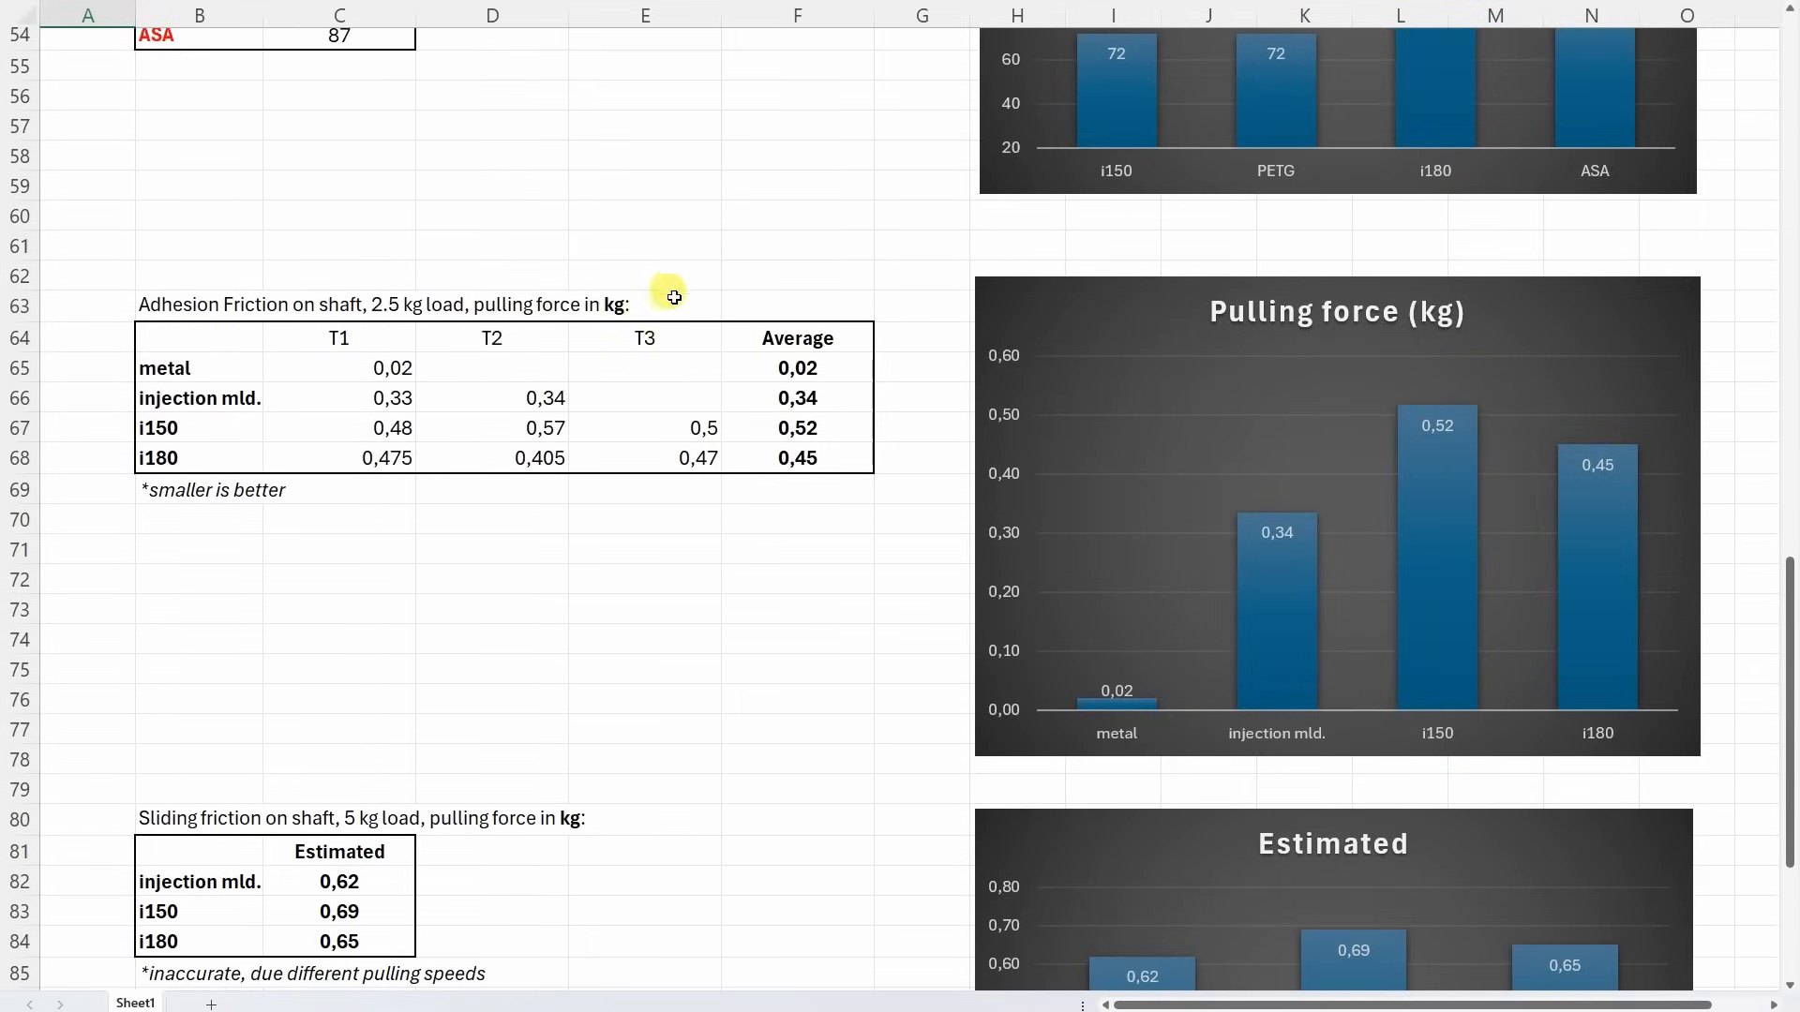
mouse_move(1183, 412)
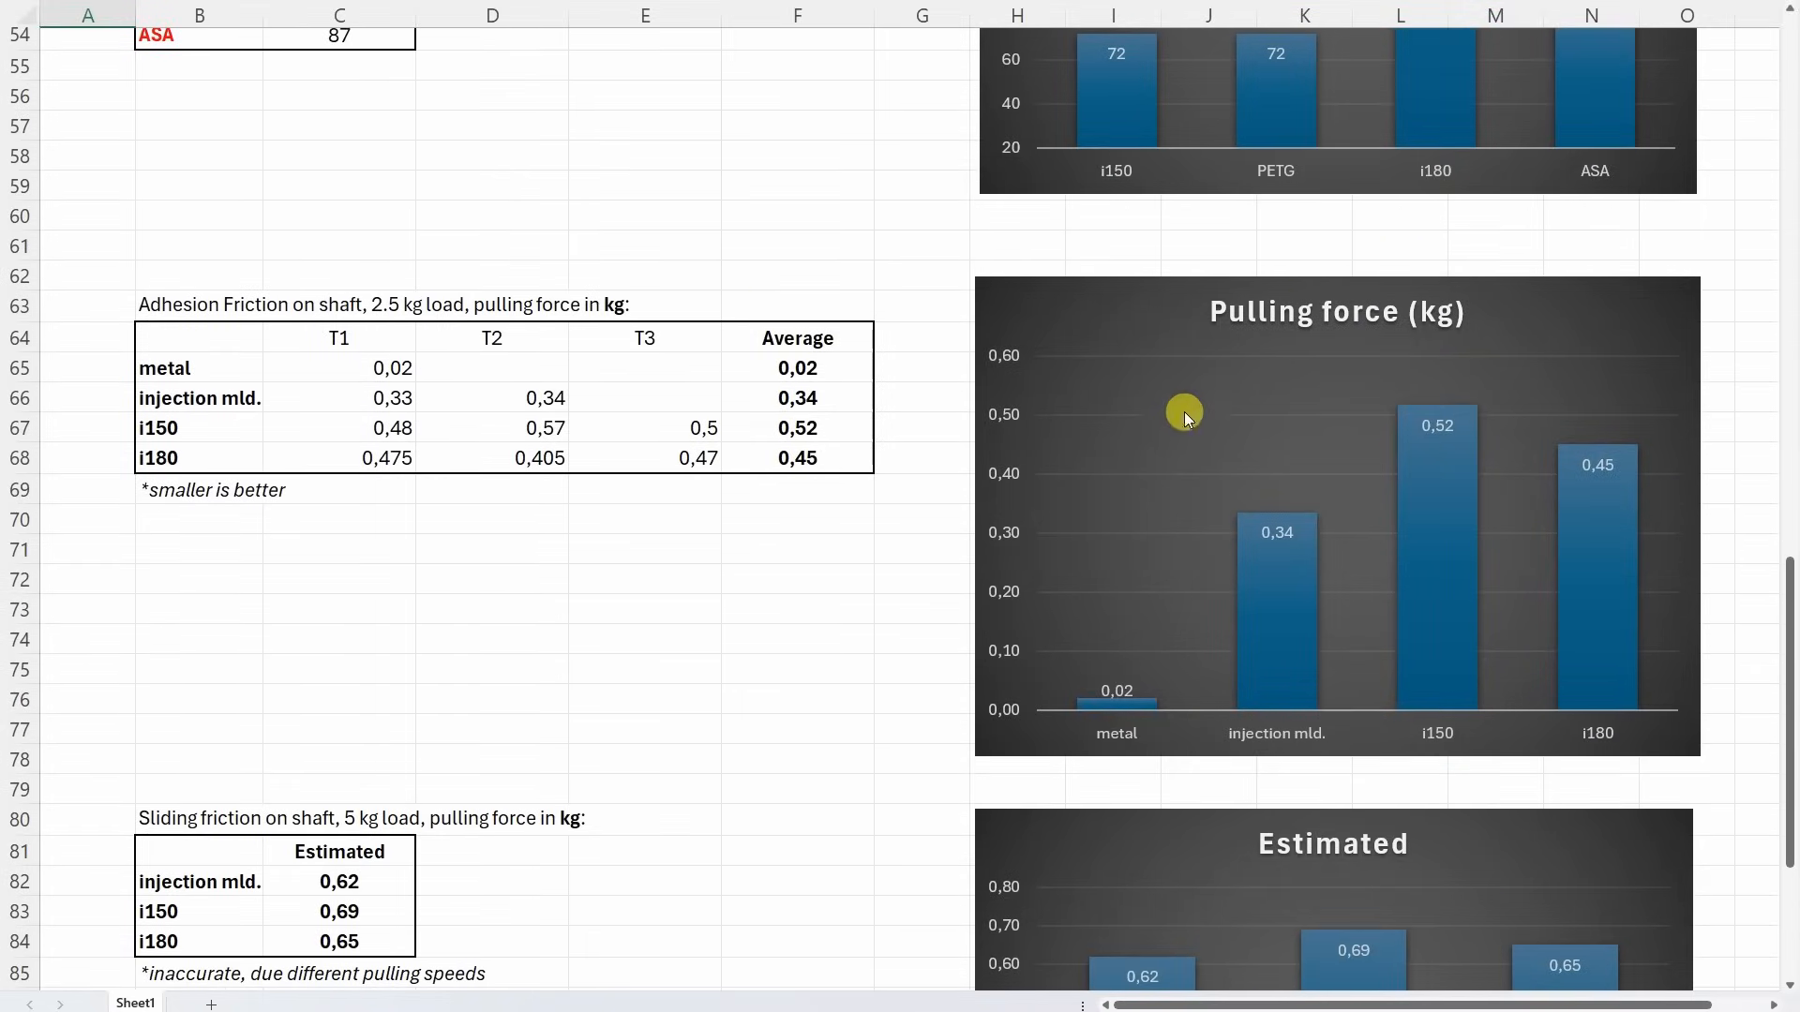
mouse_move(1481, 446)
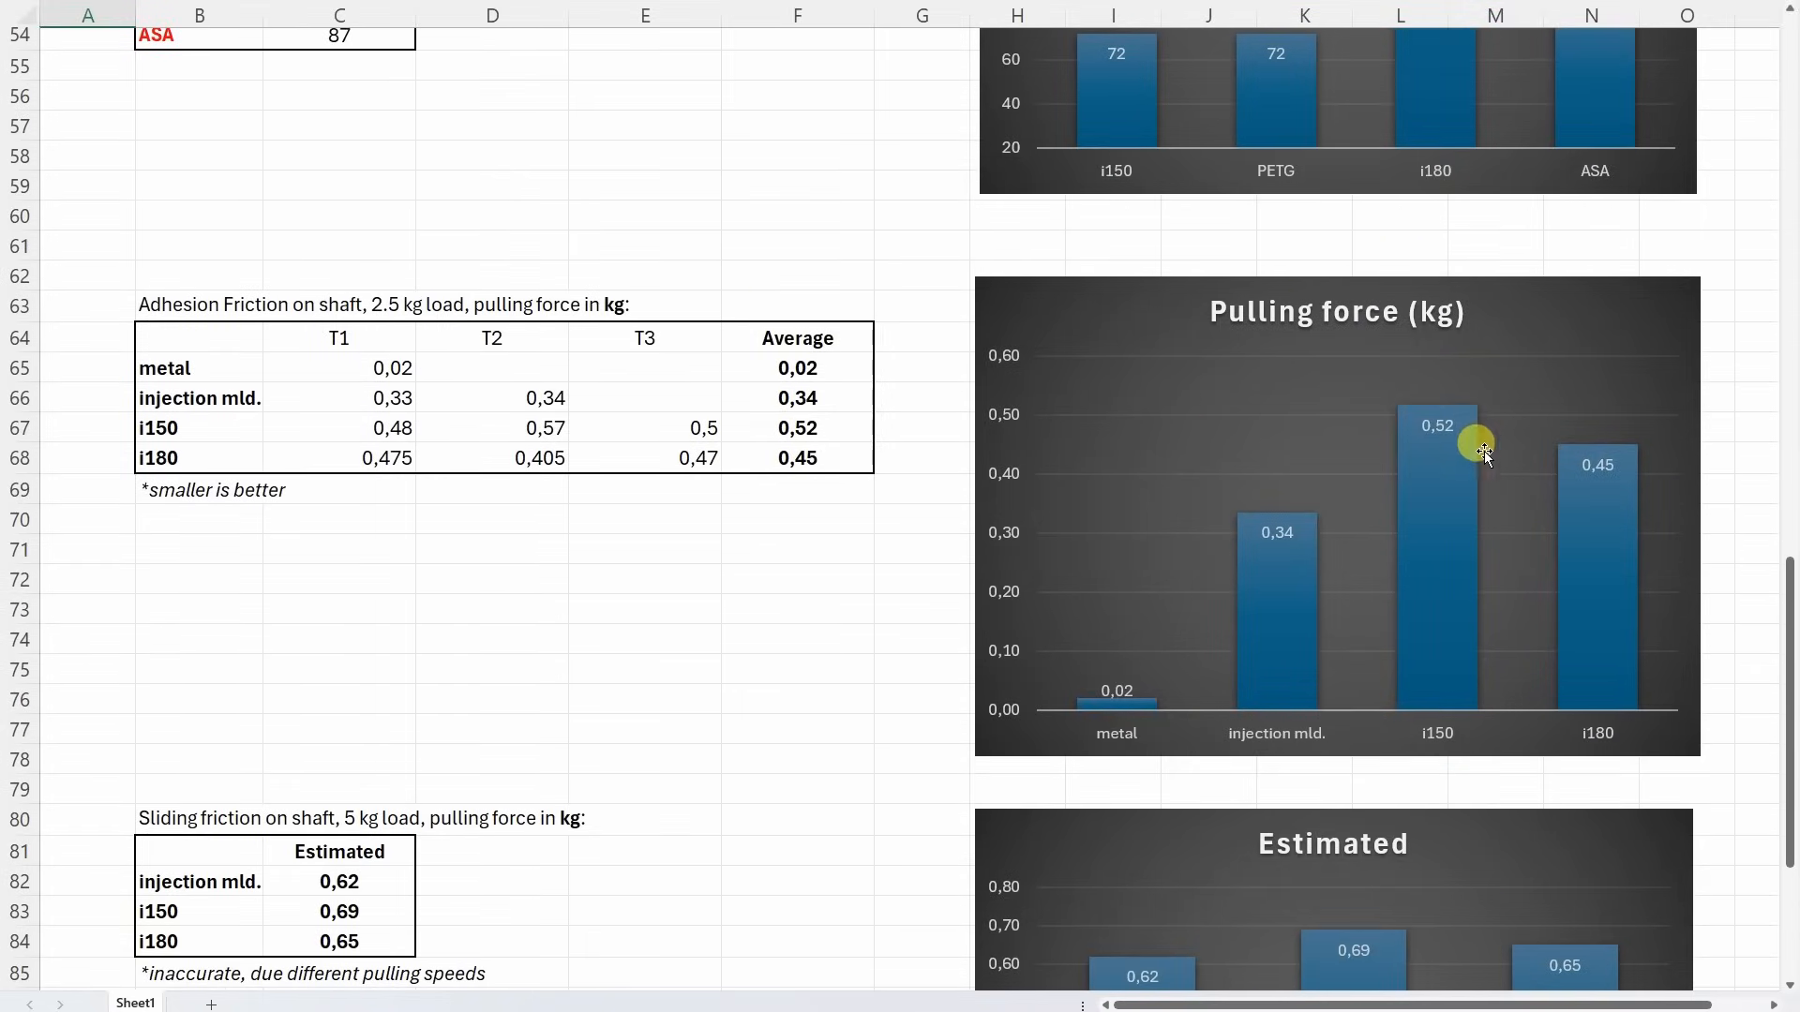
mouse_move(1618, 382)
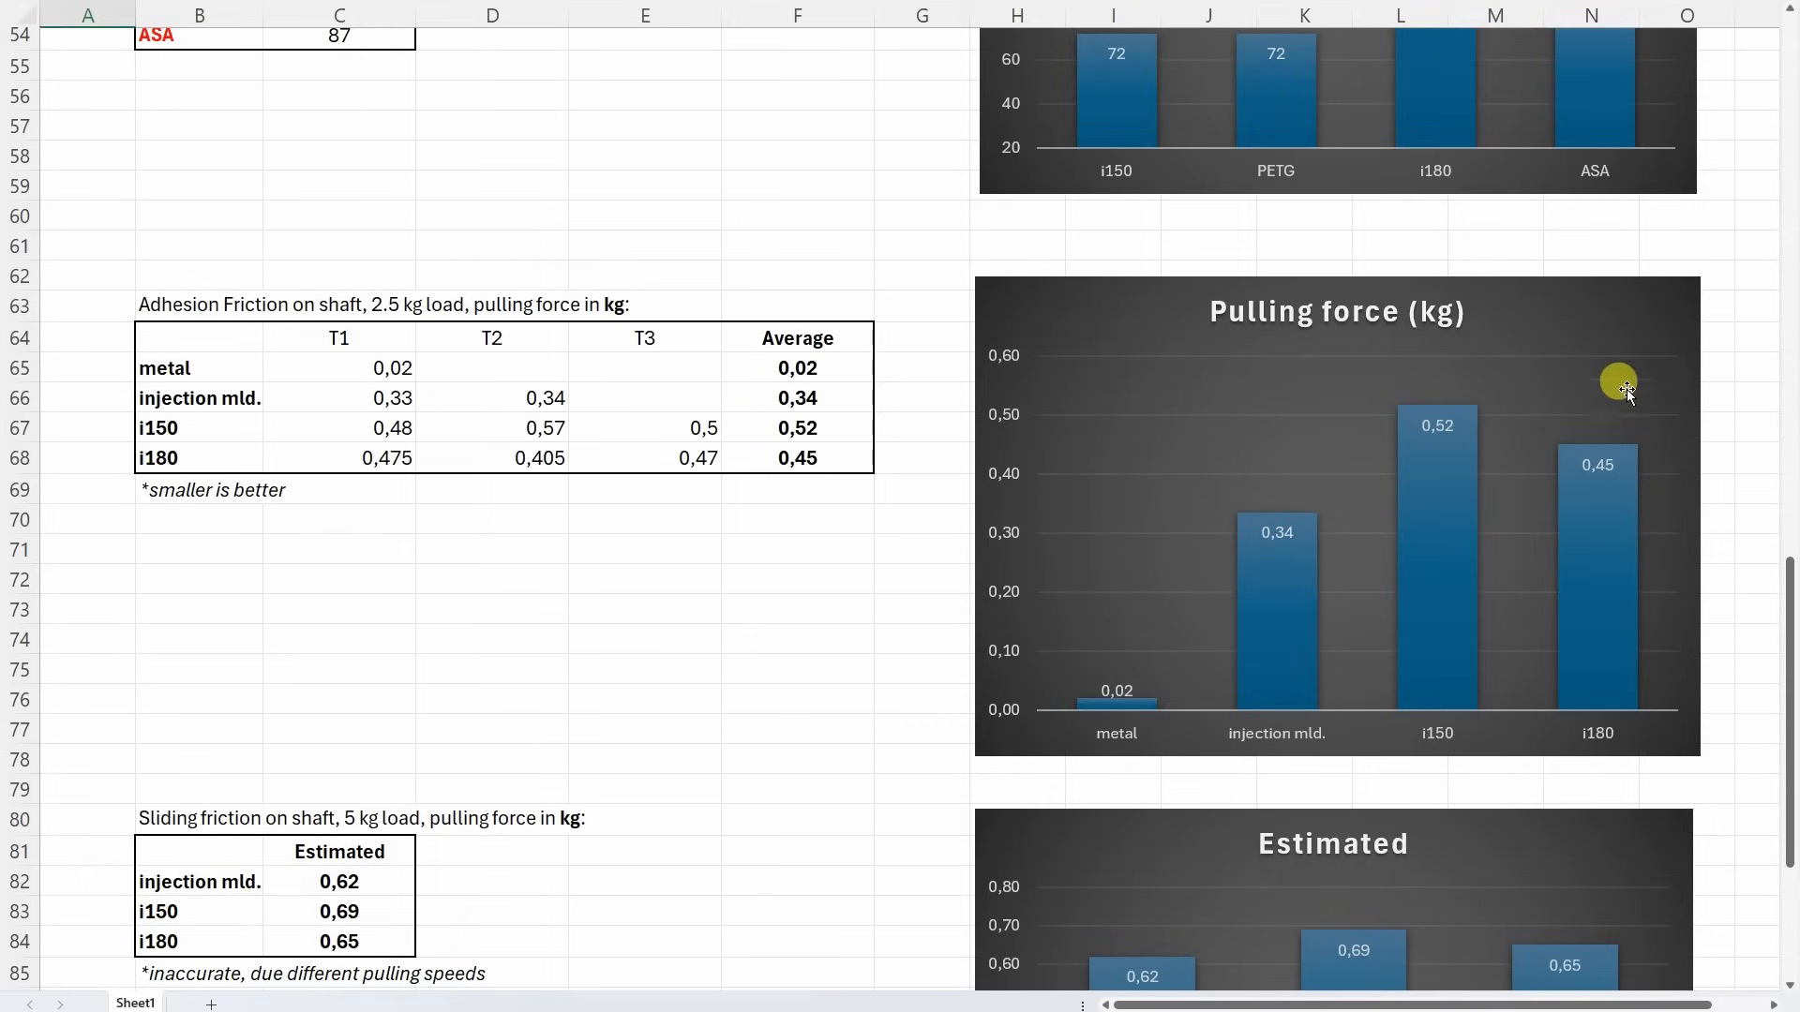
mouse_move(1702, 502)
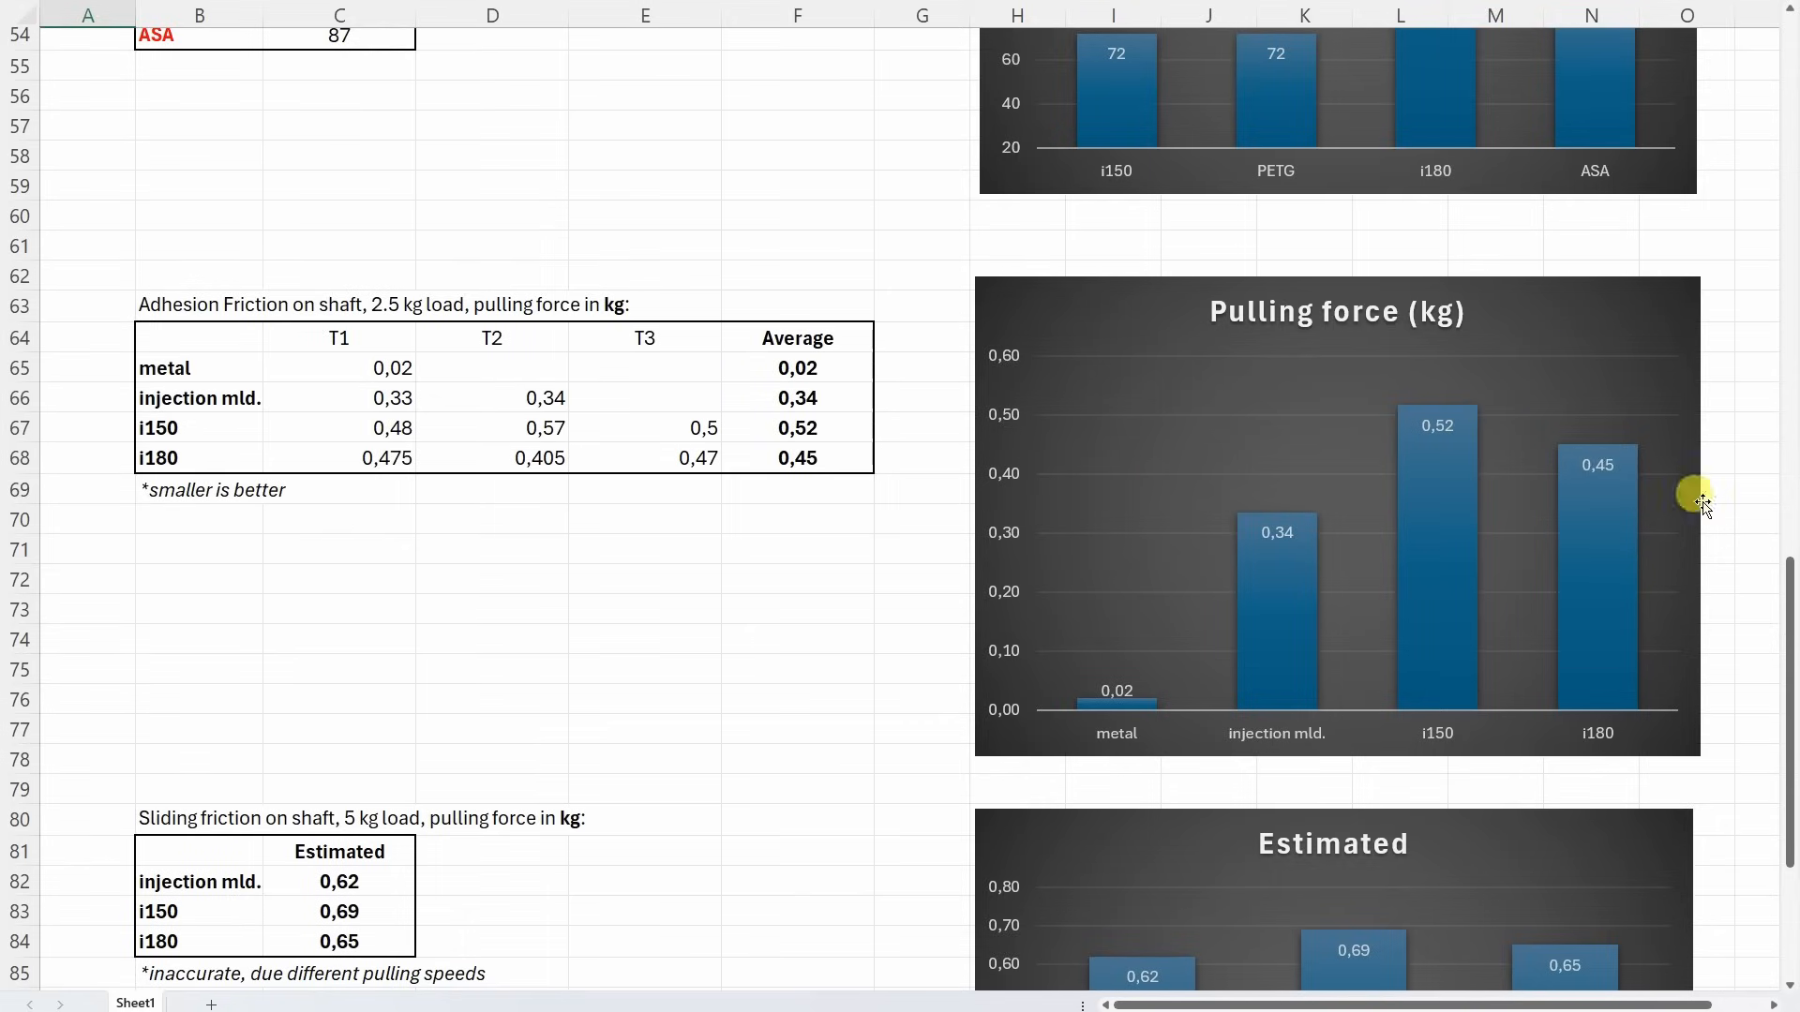
mouse_move(1303, 562)
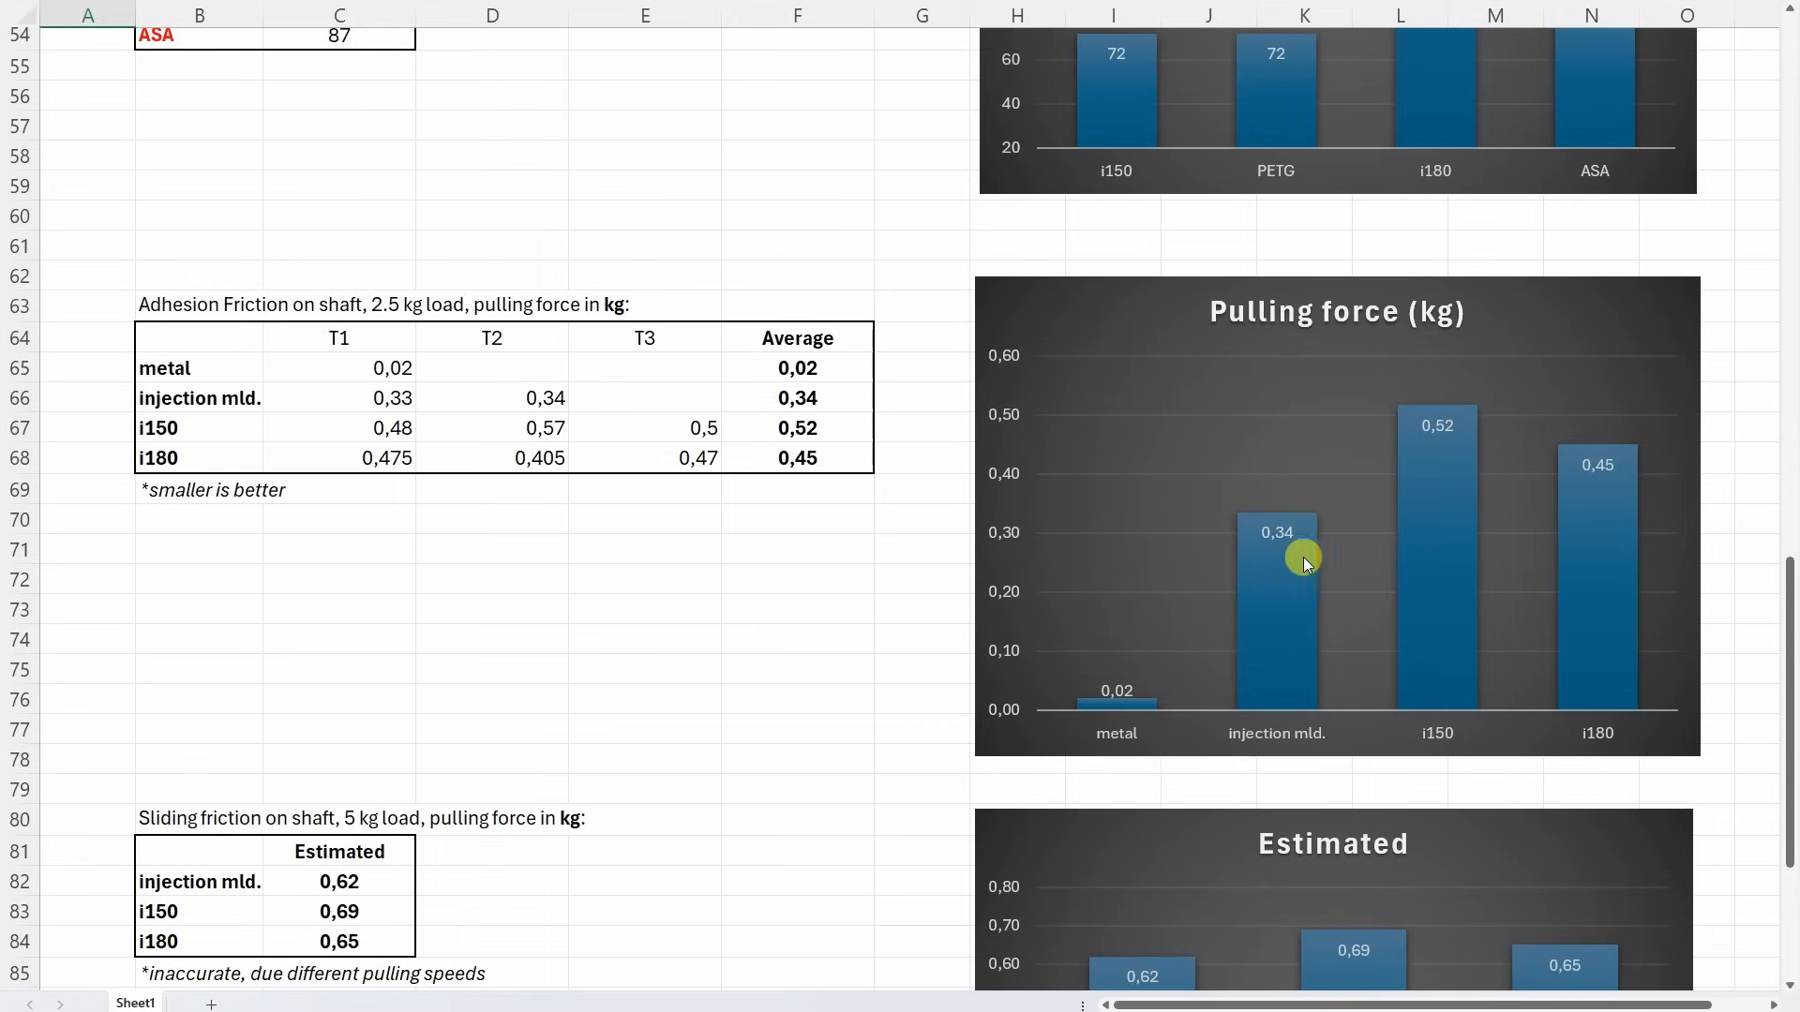
mouse_move(1183, 707)
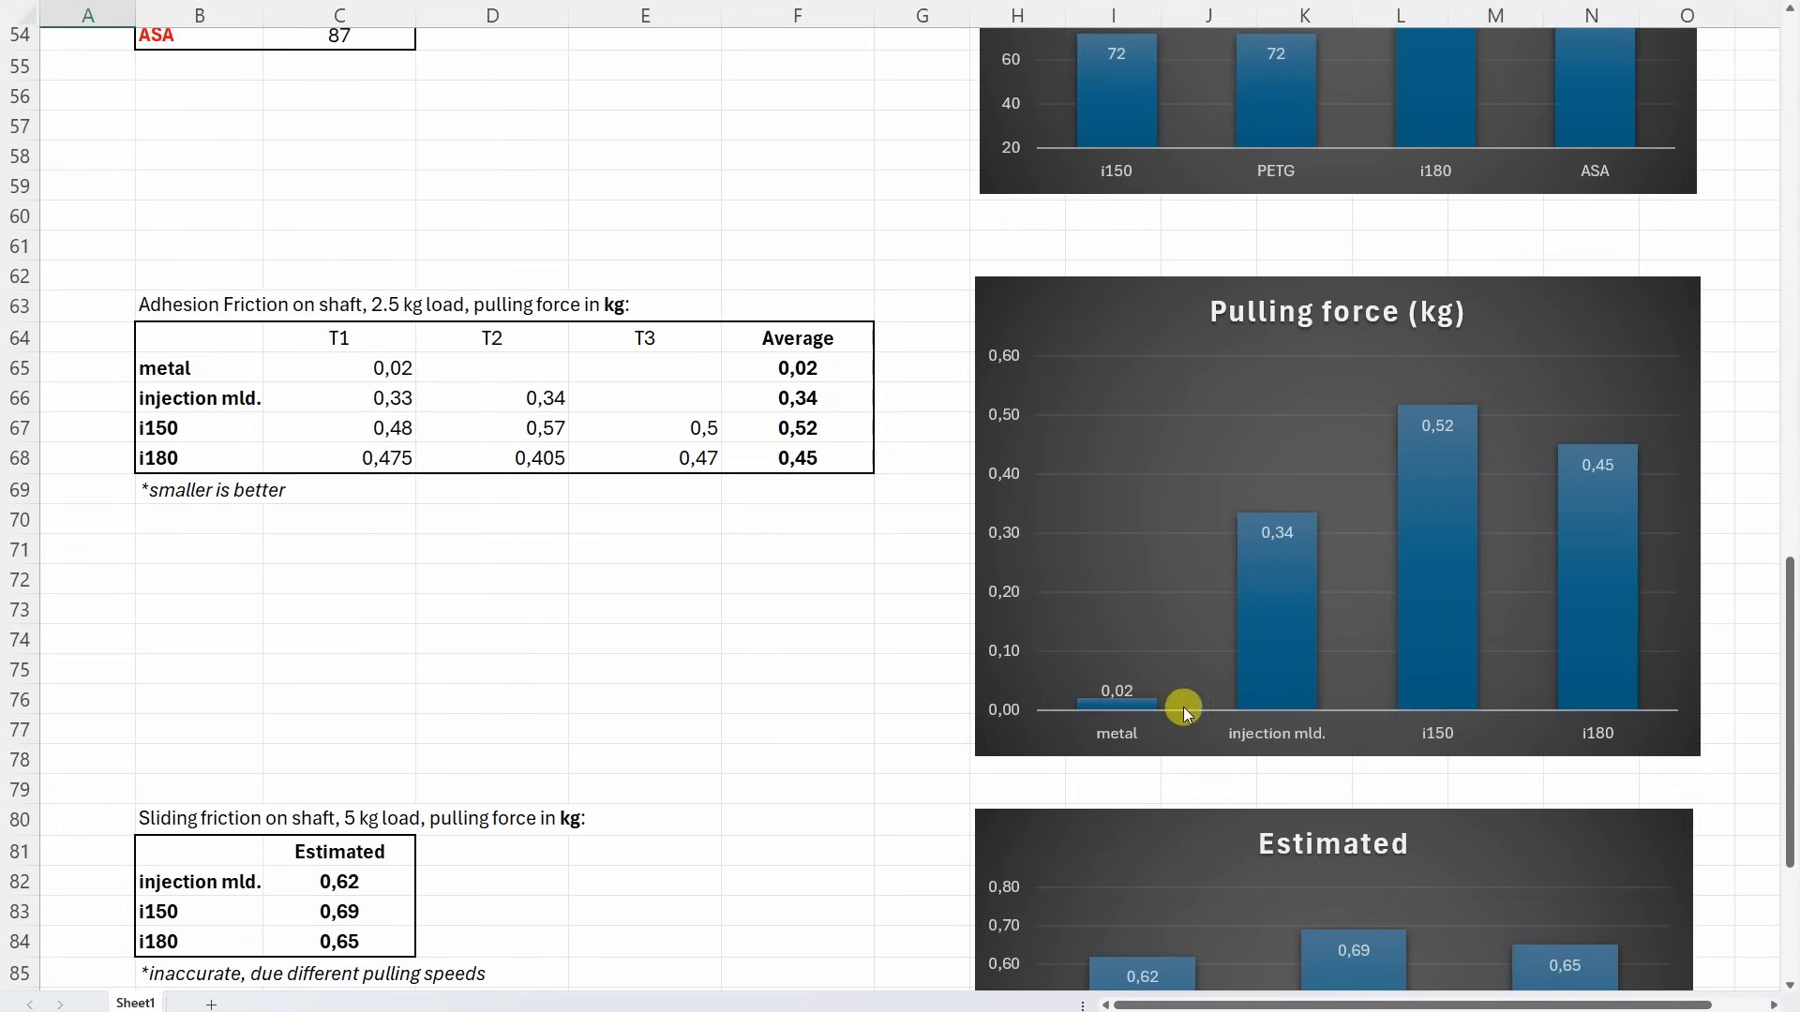
mouse_move(1127, 556)
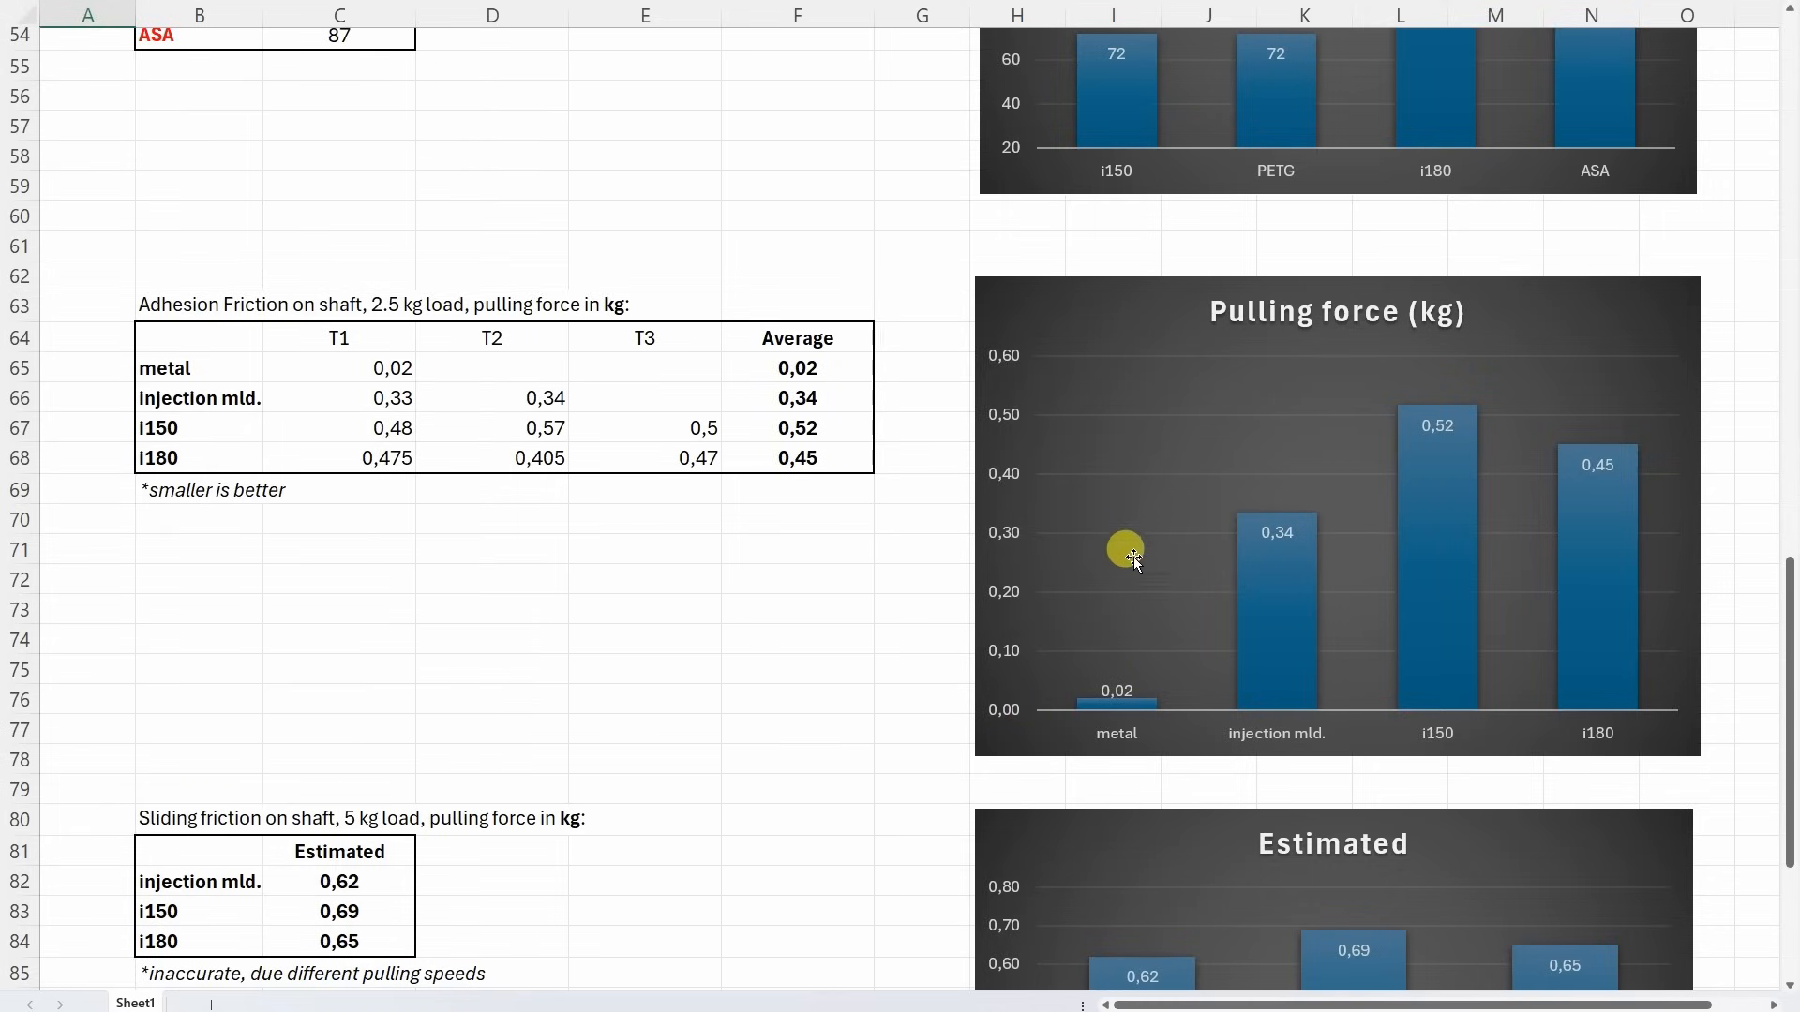
mouse_move(1020, 529)
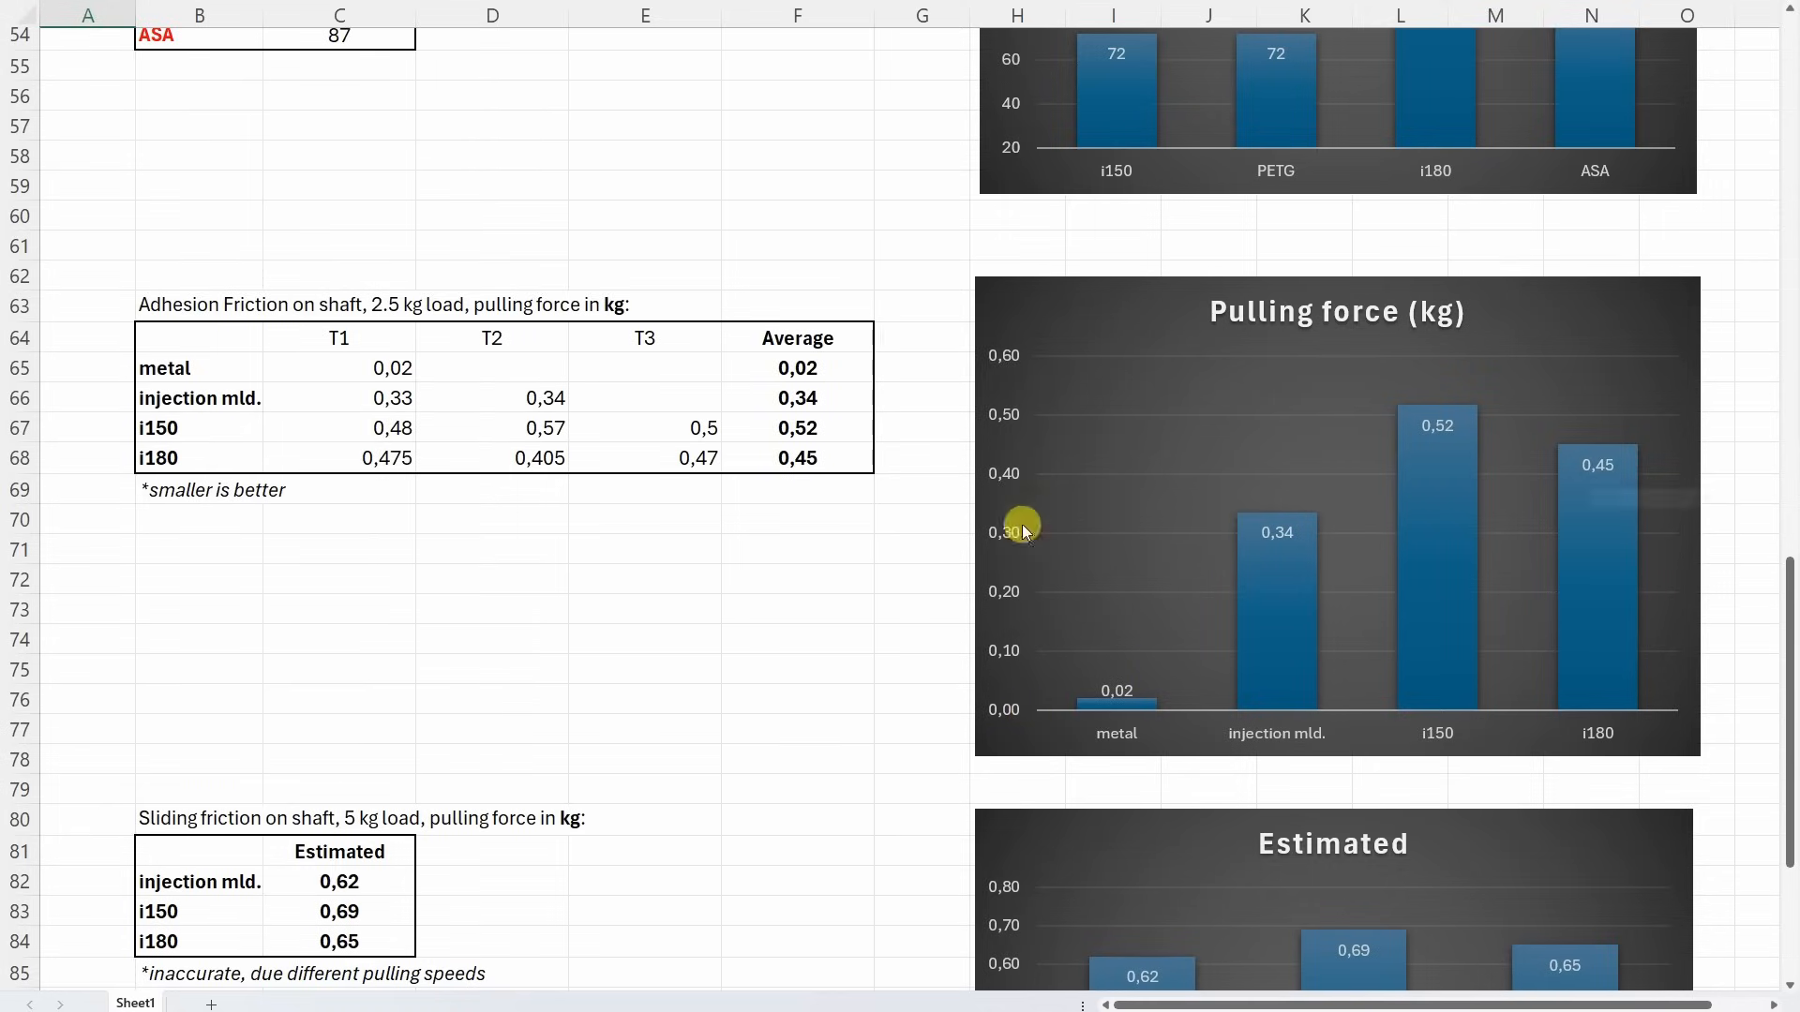
scroll(down, 3)
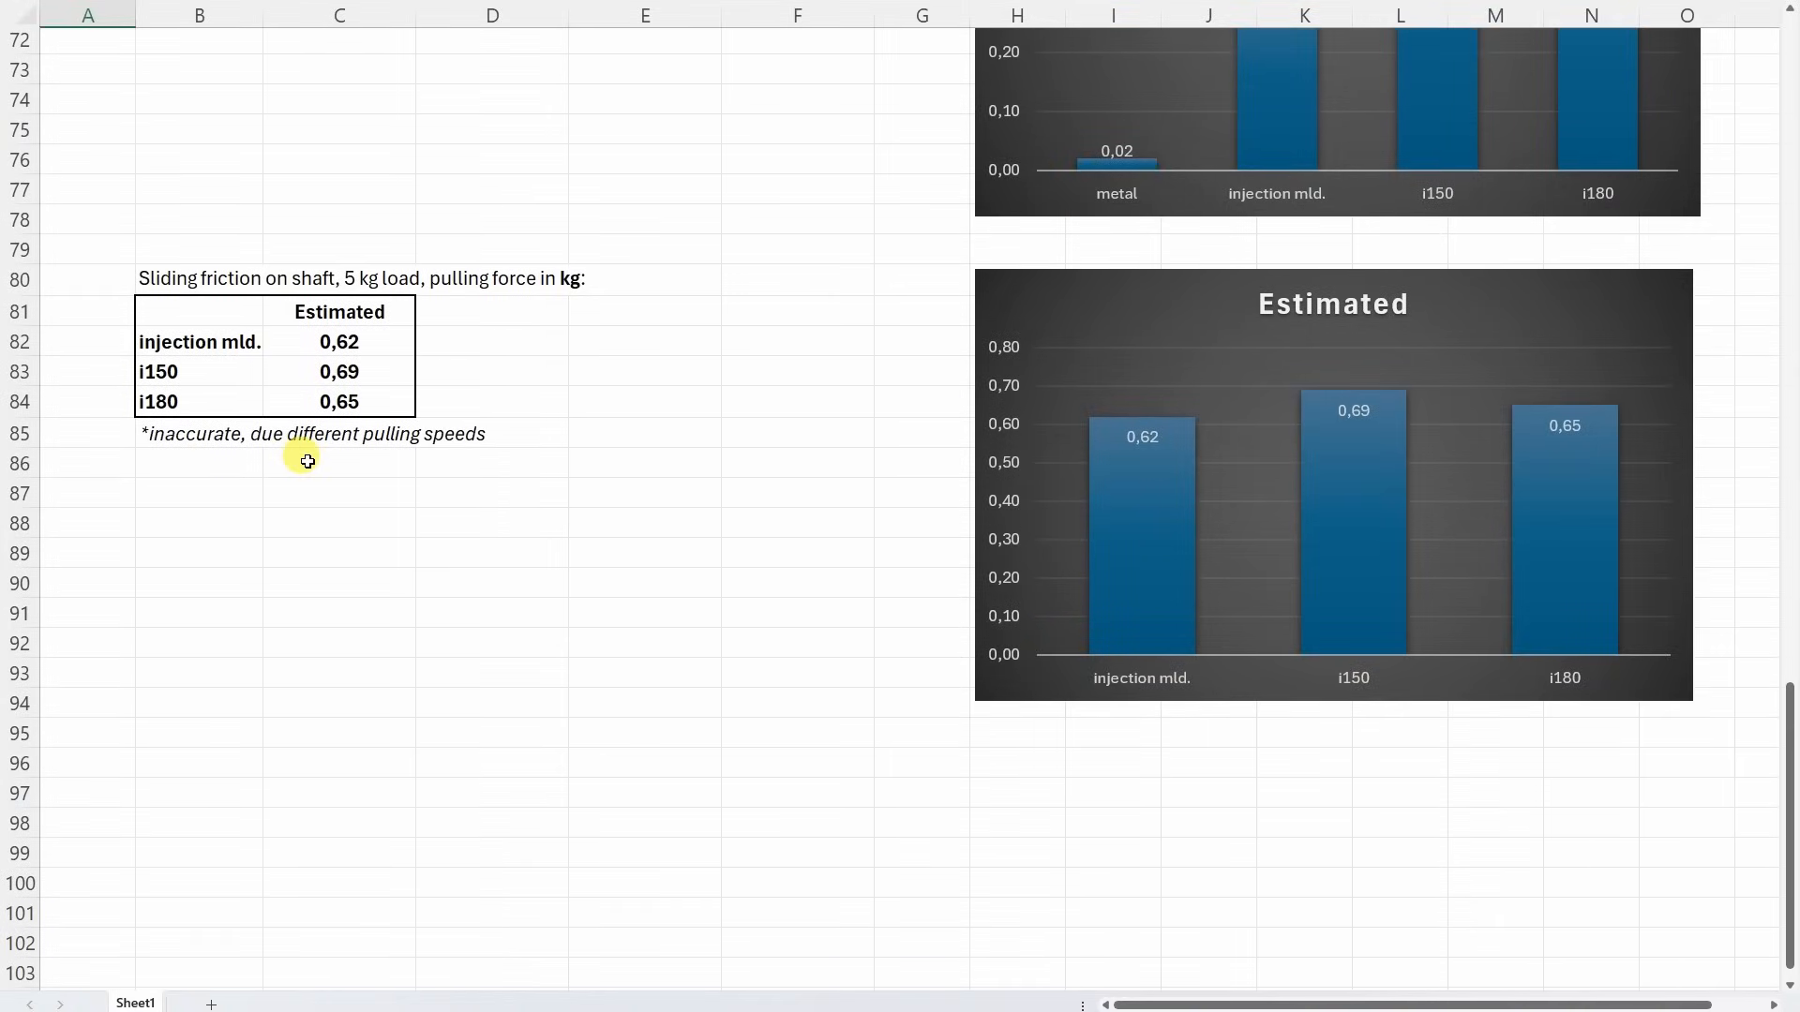
mouse_move(923, 478)
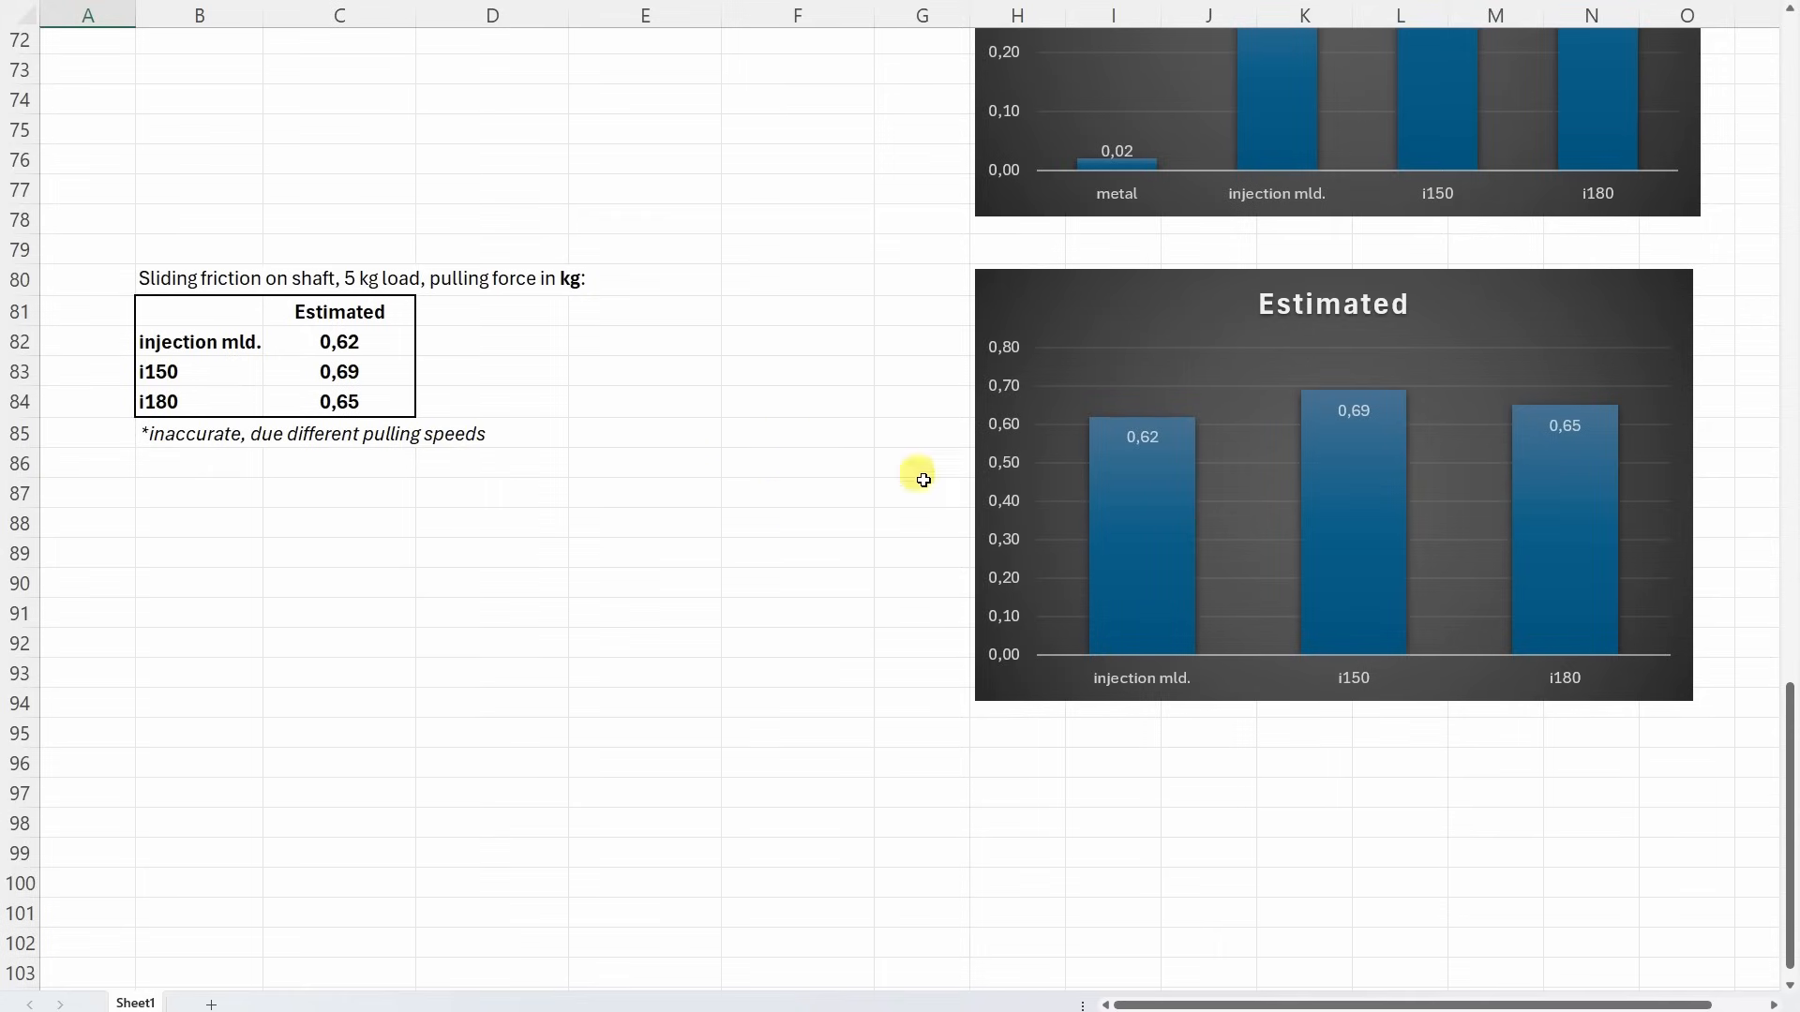
mouse_move(1280, 477)
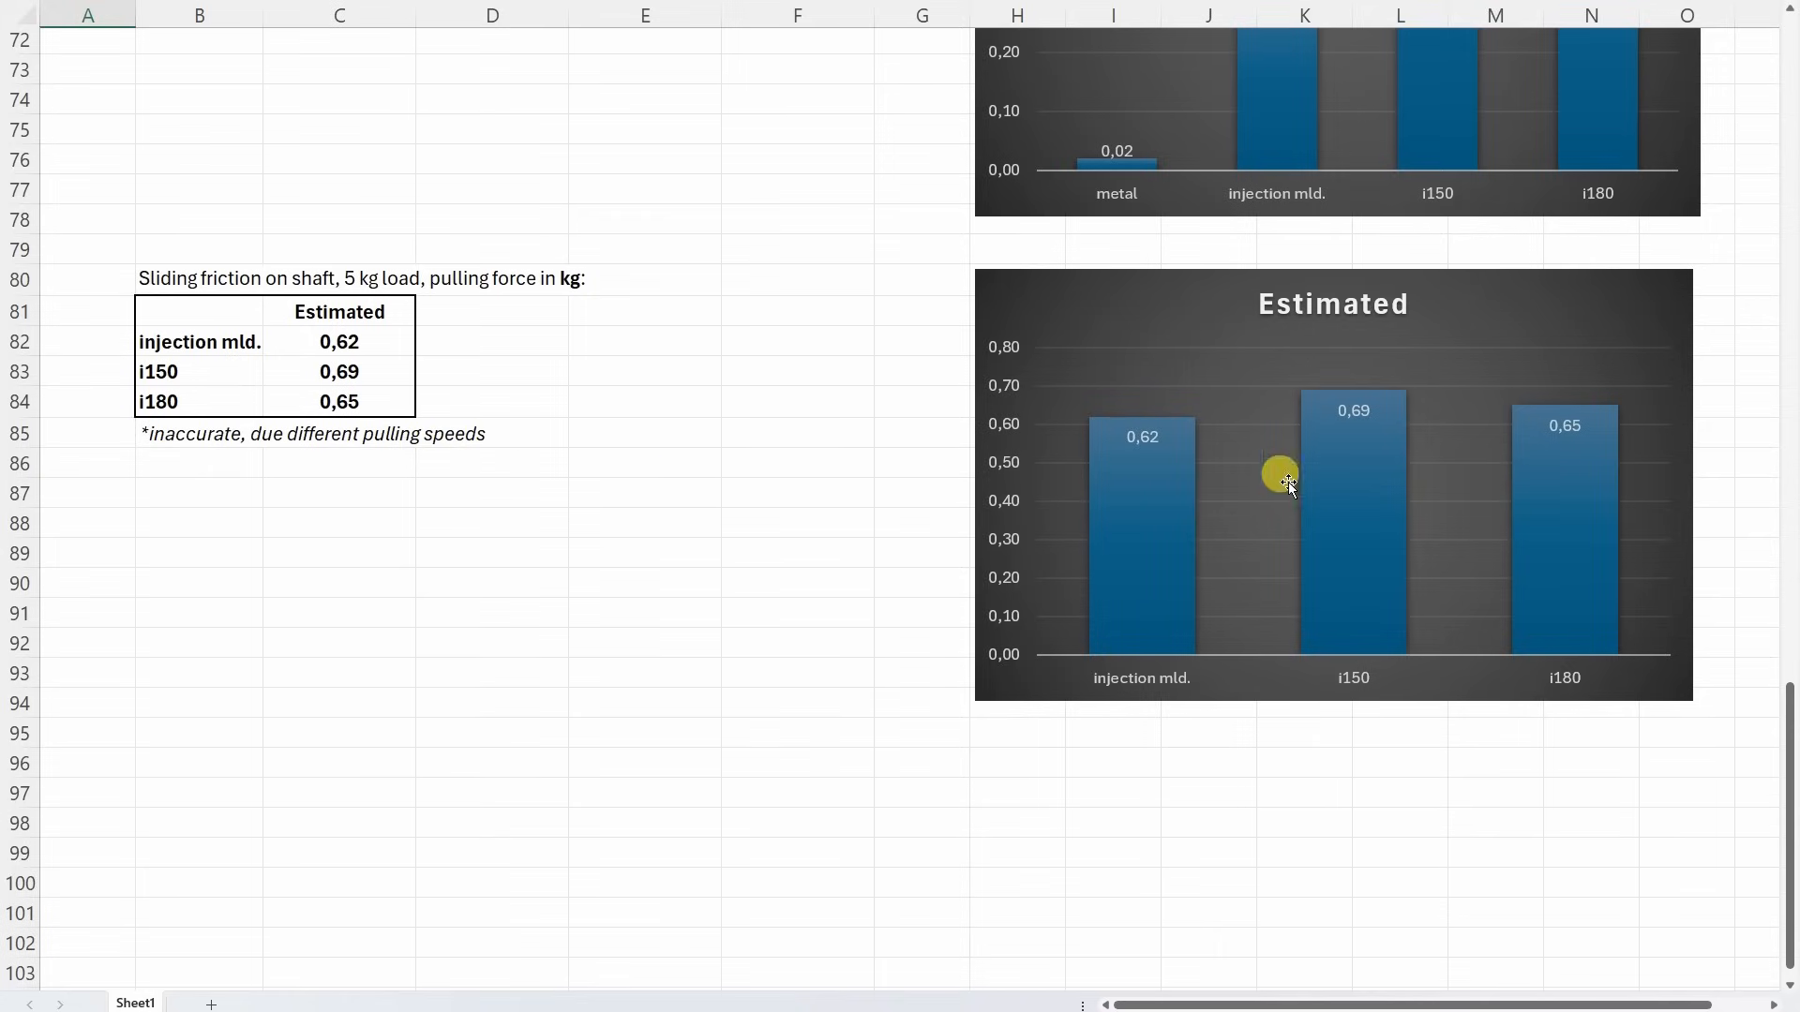
mouse_move(1163, 384)
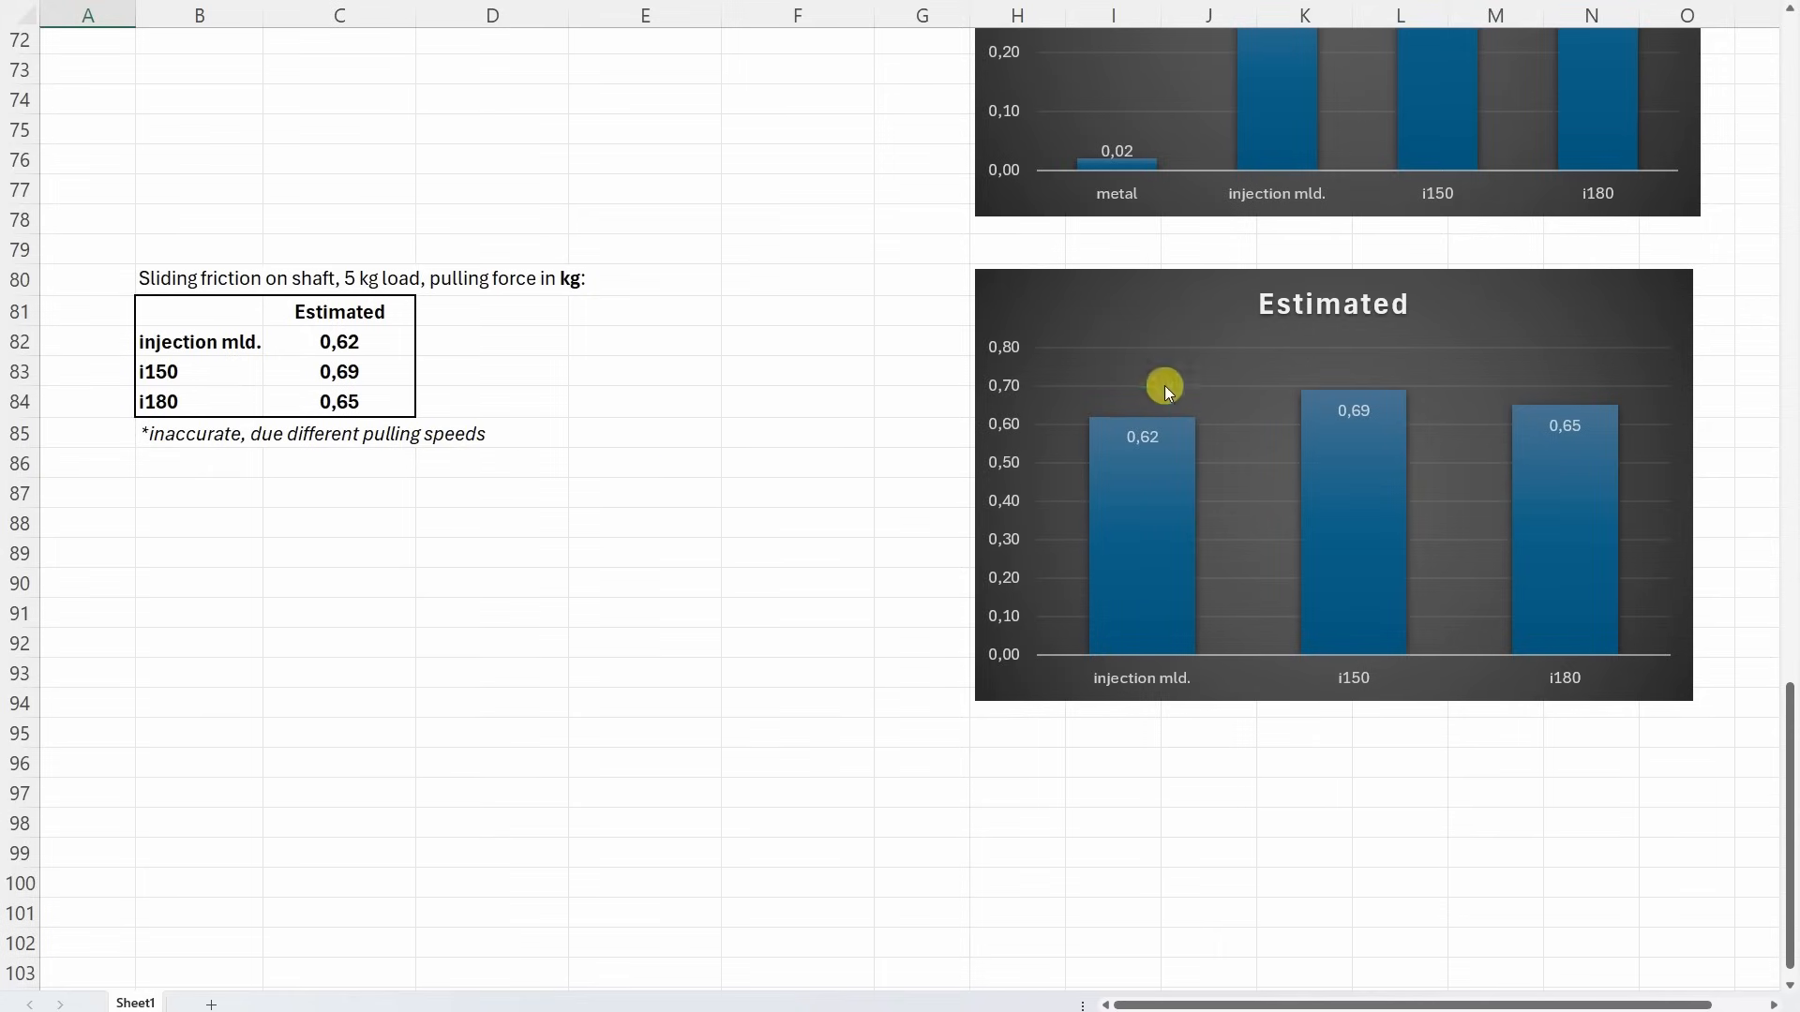
mouse_move(1307, 461)
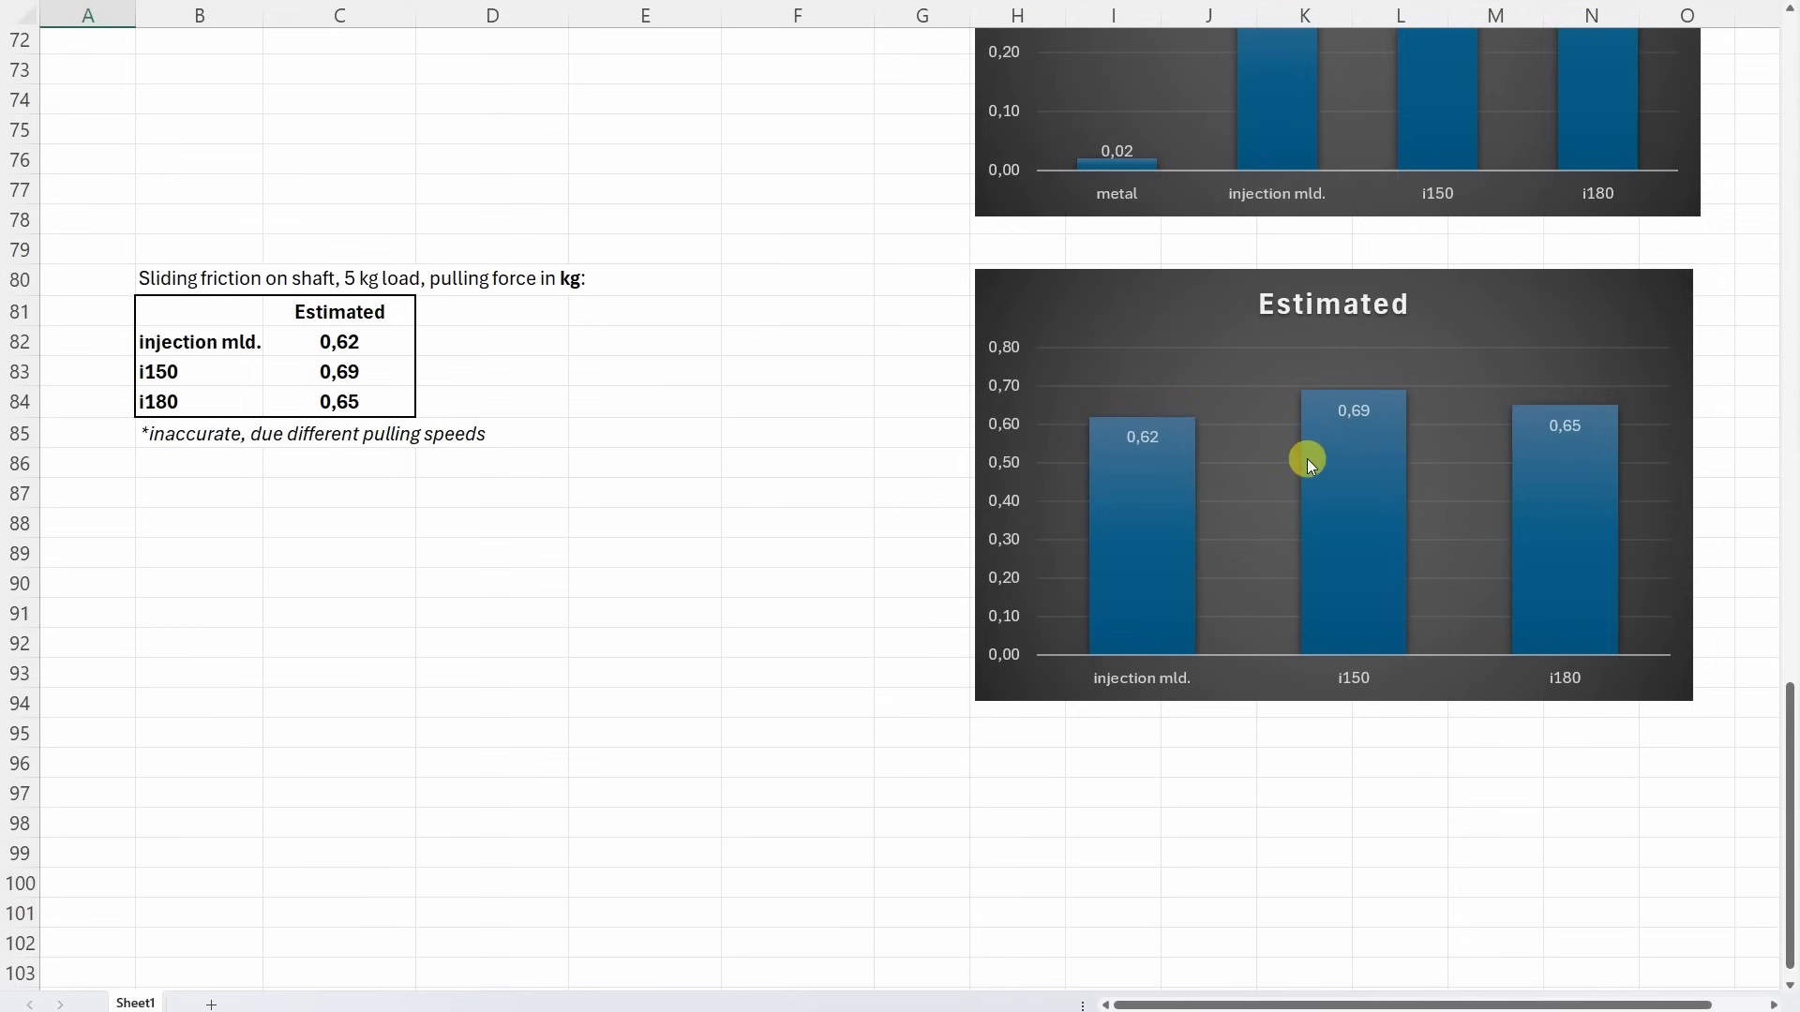